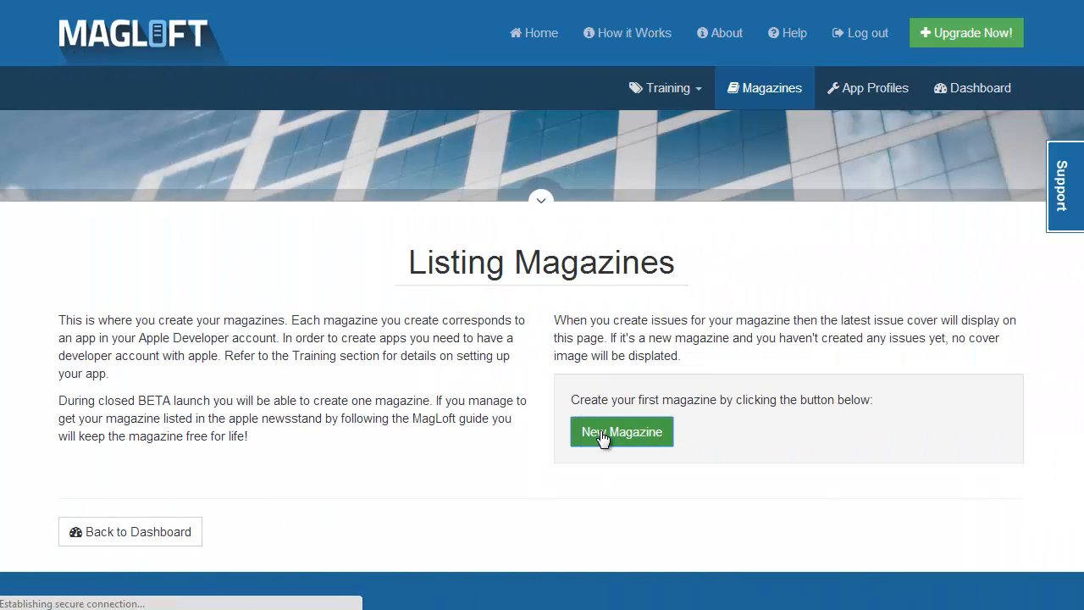
Create My First Magazine and submit a themed new issue under it.
left_click(622, 432)
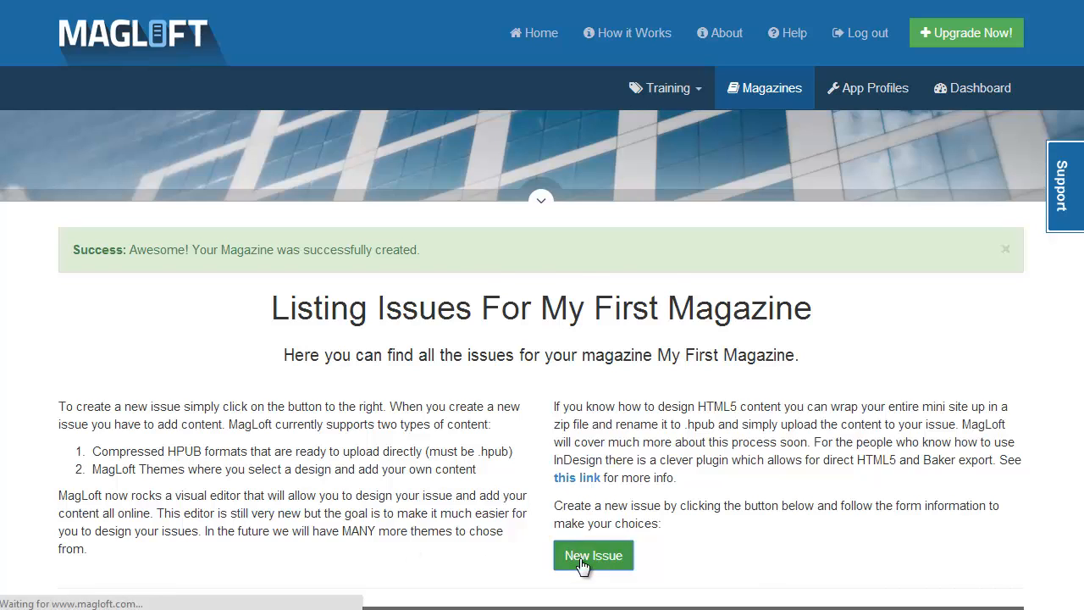
left_click(593, 556)
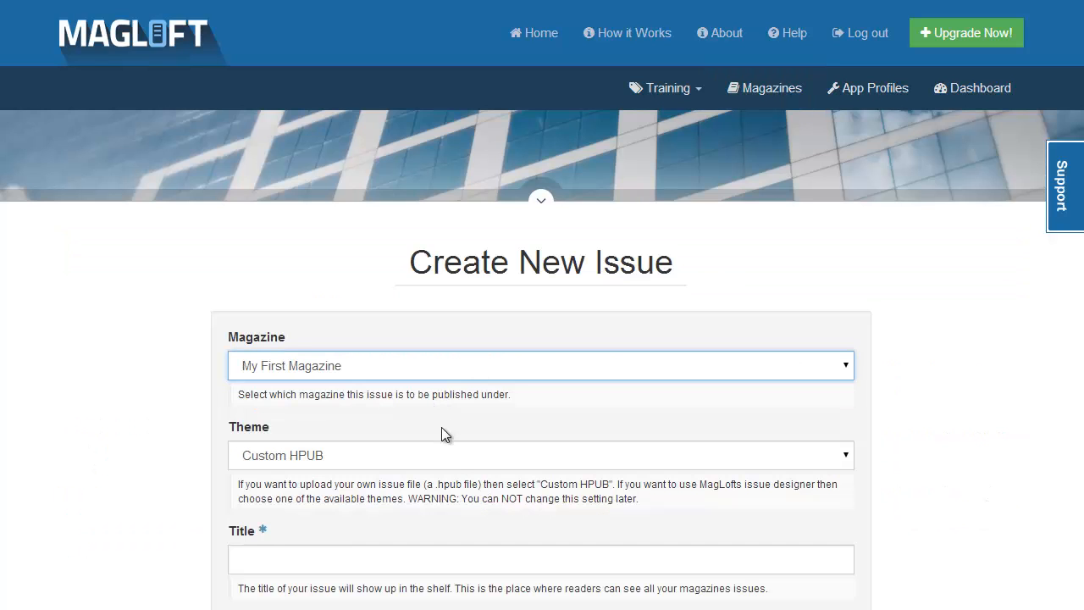
left_click(541, 454)
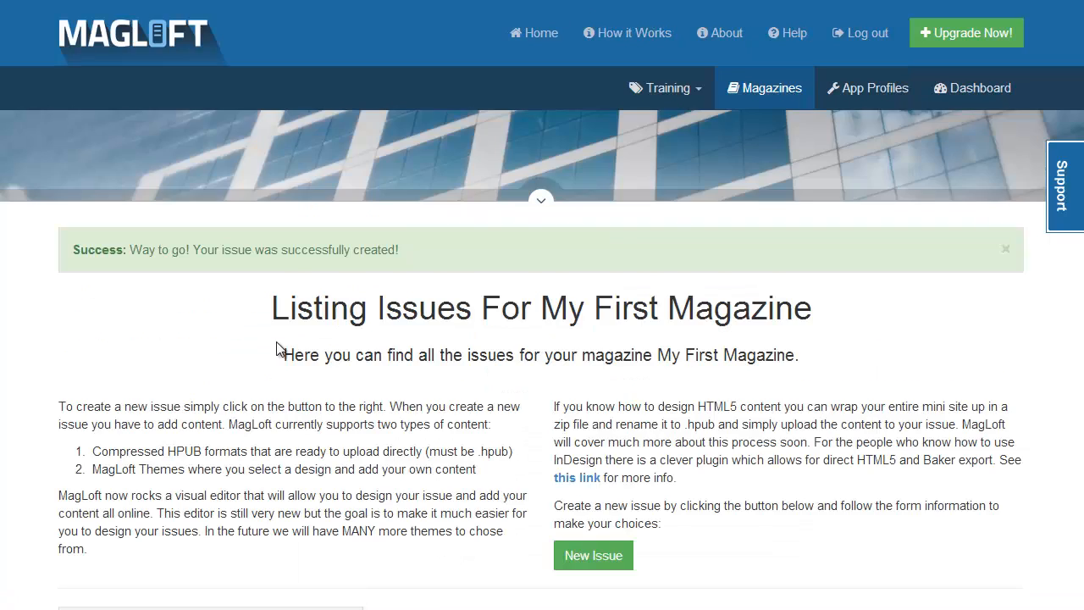
Open the issue editor and create a blank page titled 'Table of Contents'.
left_click(593, 556)
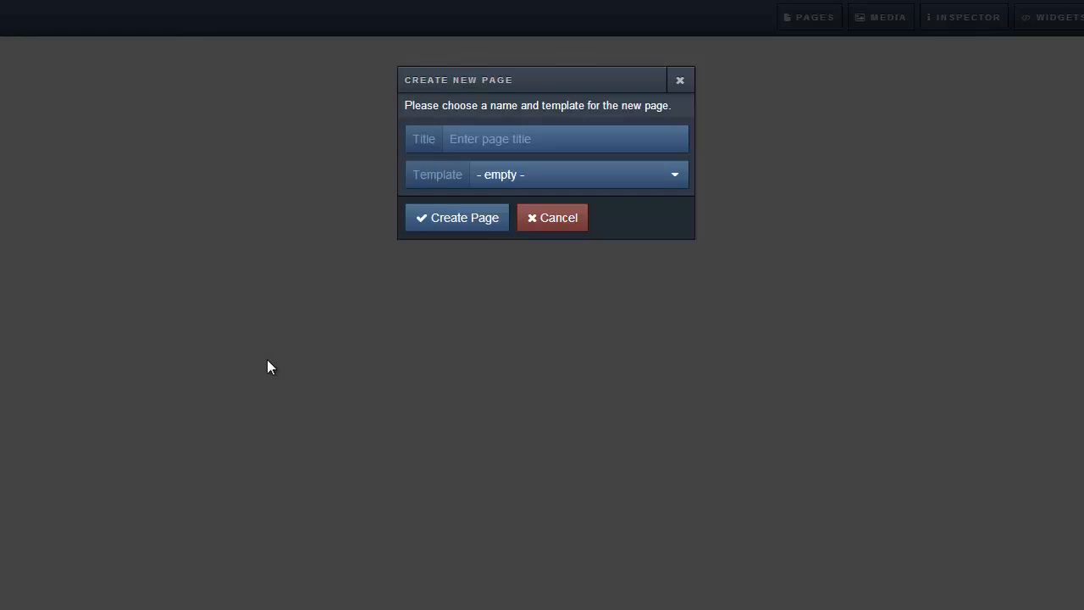
left_click(478, 139)
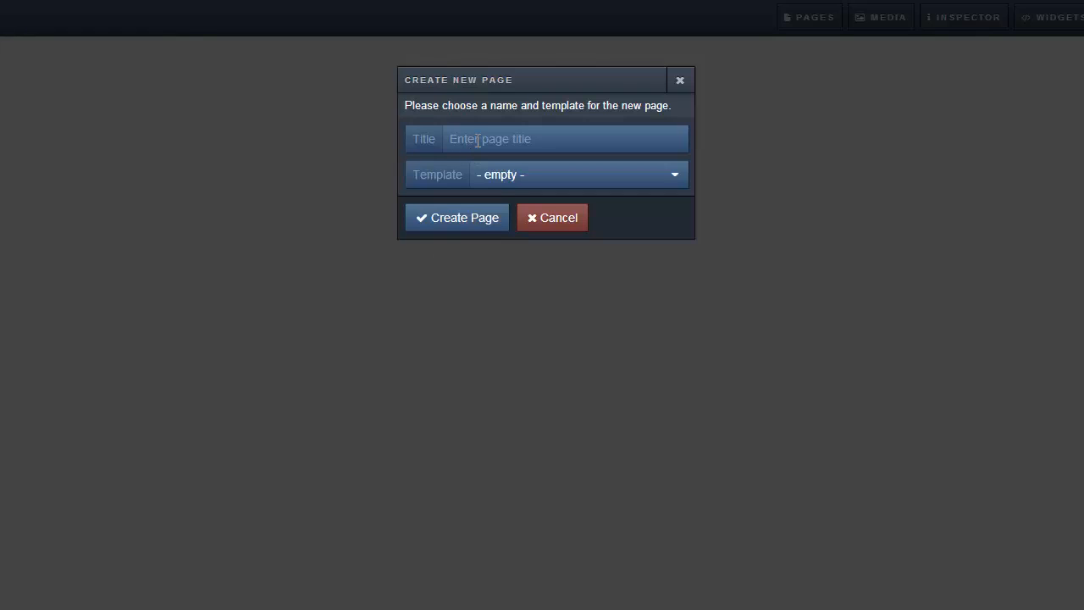
type("Table of Contents")
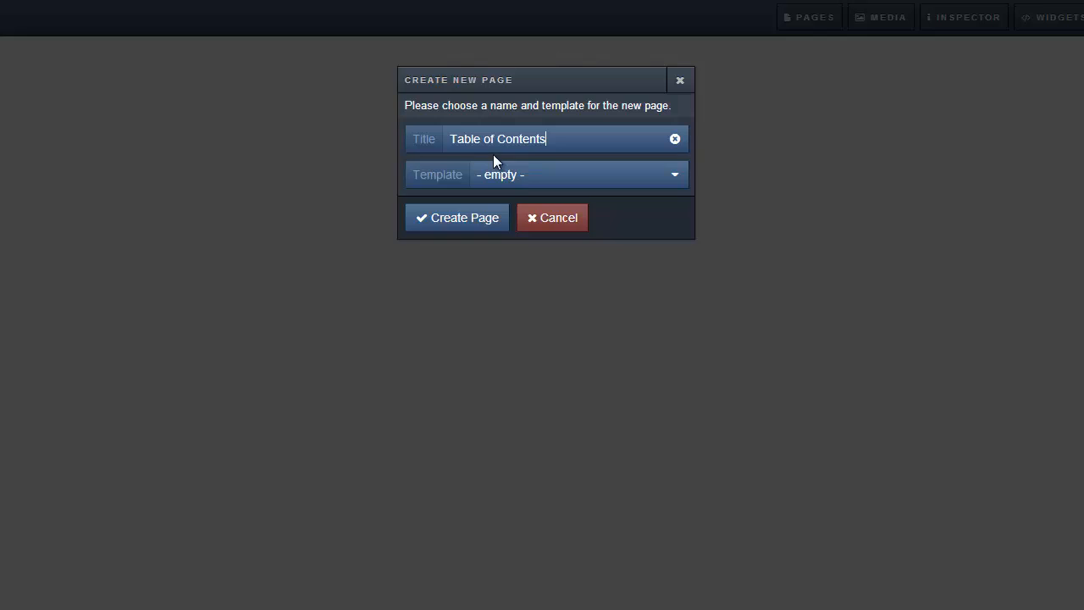
left_click(458, 217)
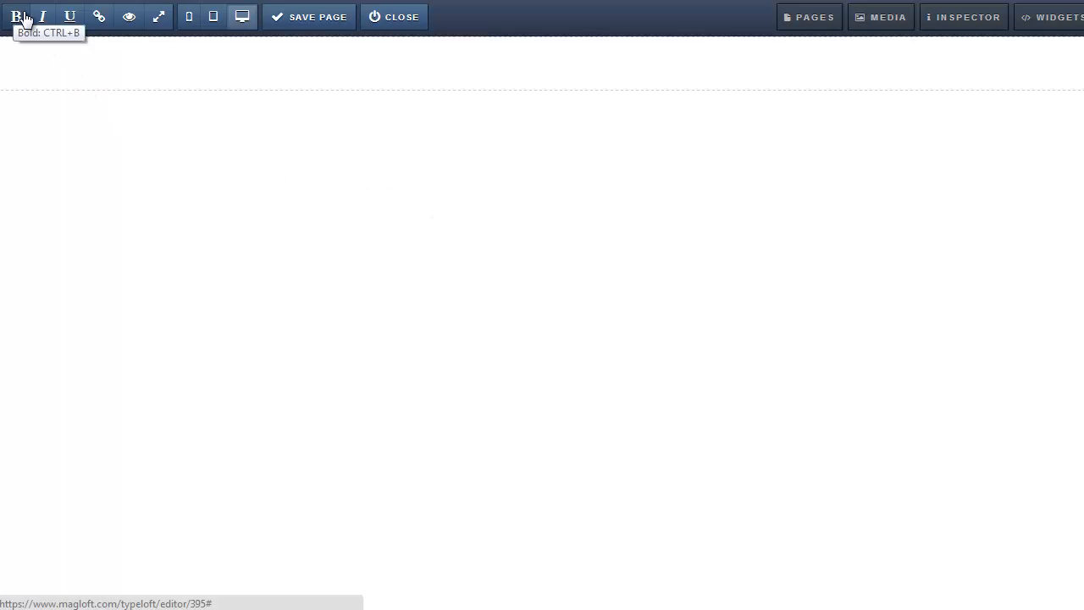
mouse_move(127, 17)
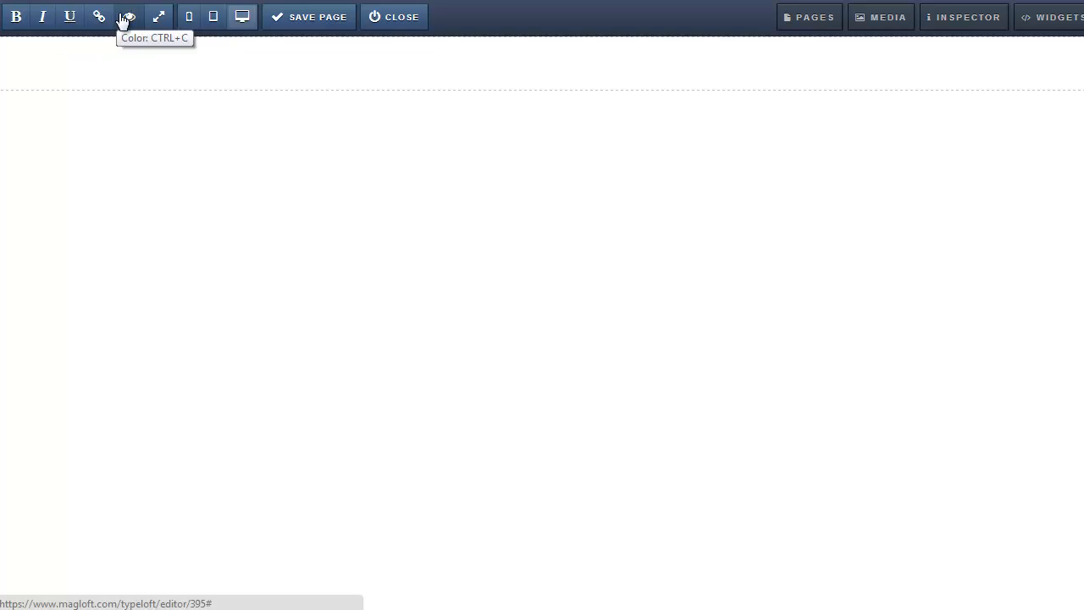
mouse_move(213, 17)
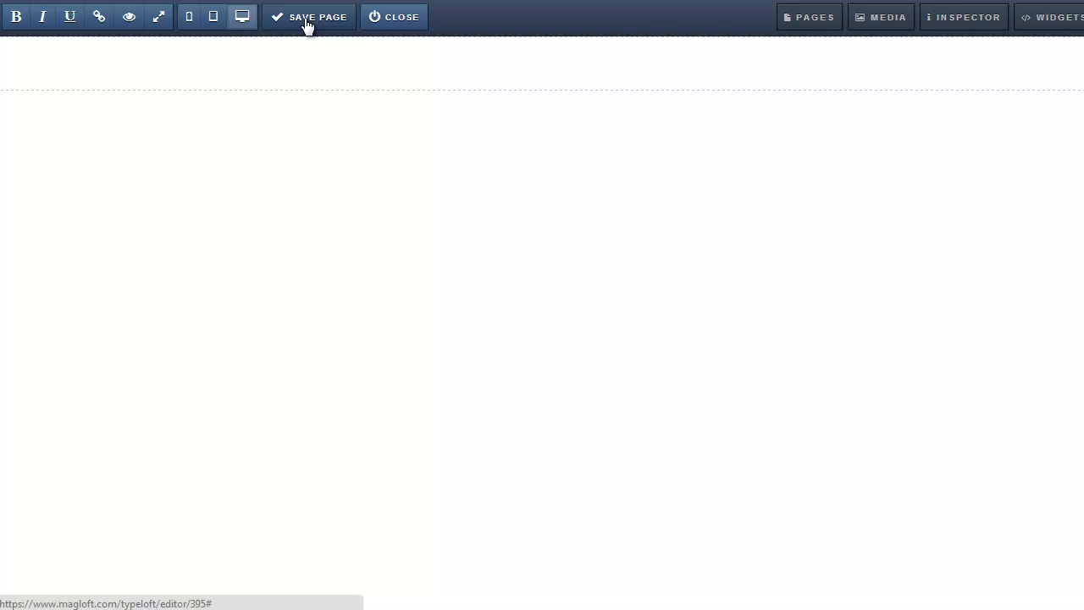
mouse_move(330, 20)
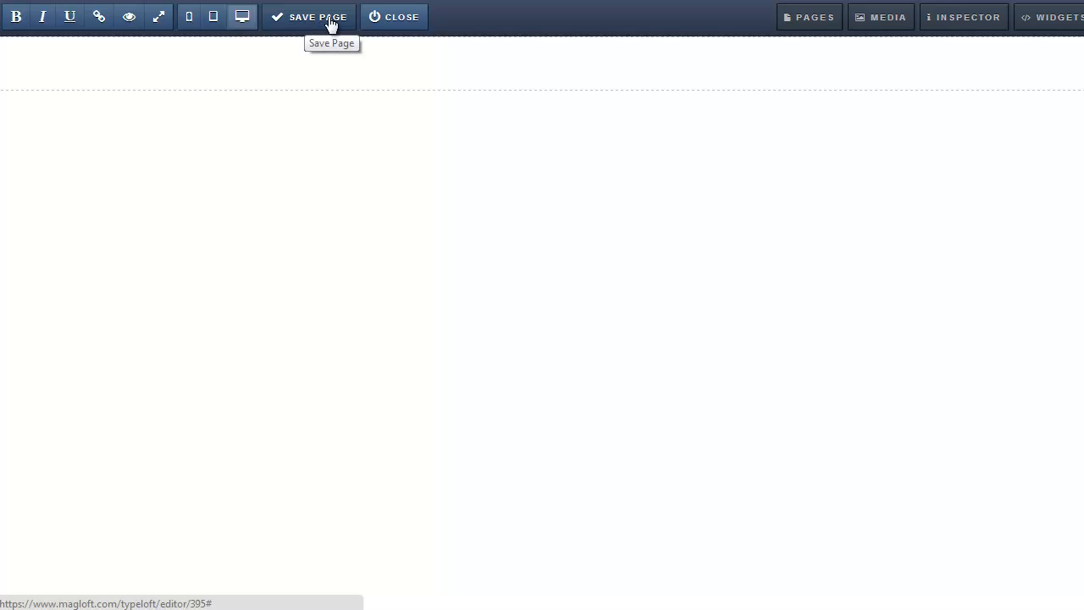
mouse_move(403, 20)
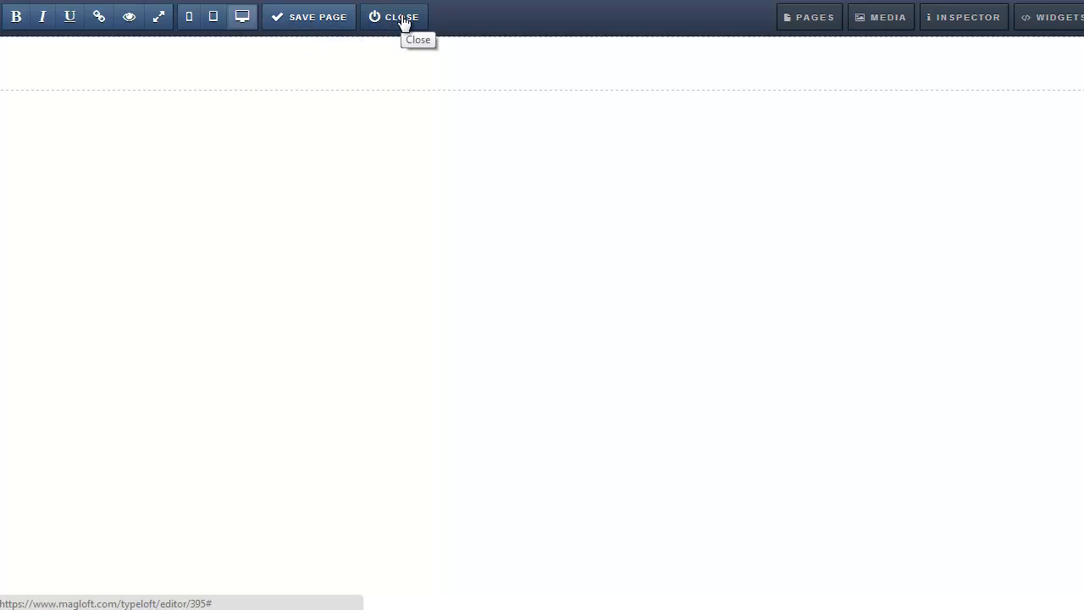
left_click(808, 17)
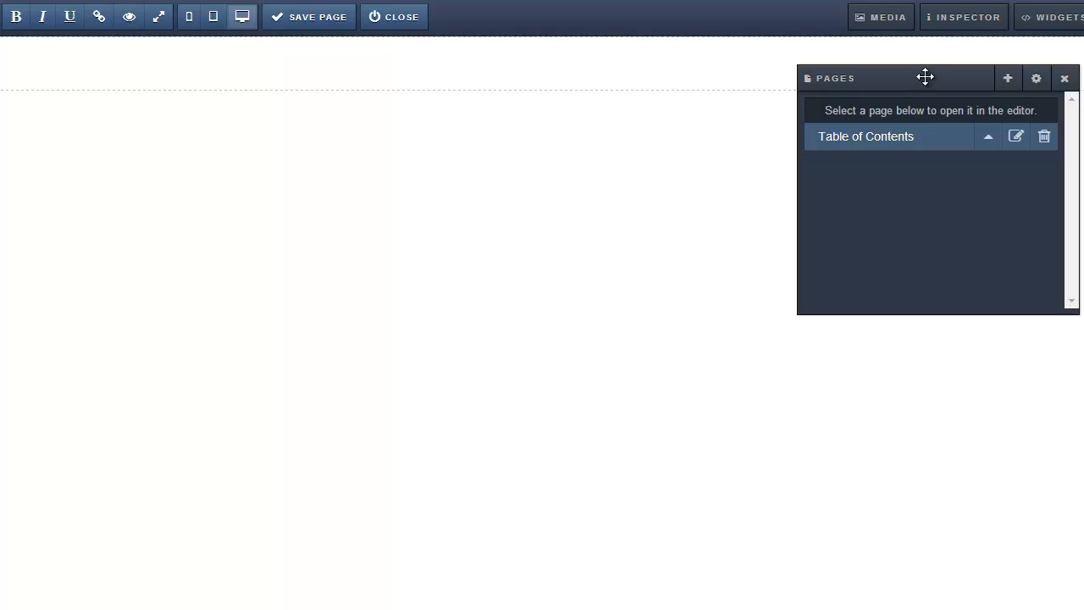
left_click_drag(921, 314, 922, 173)
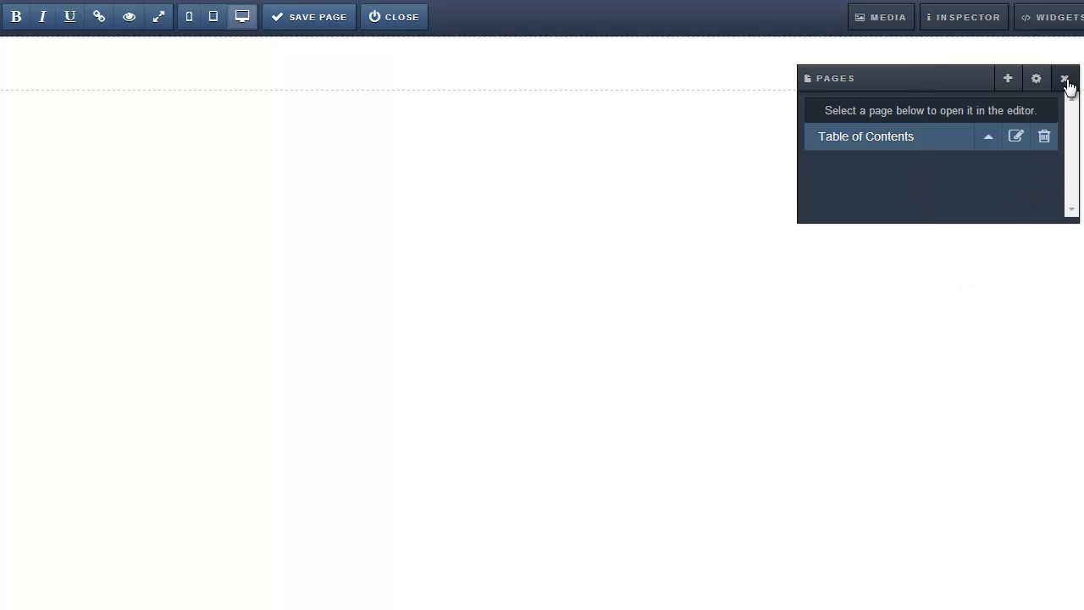
left_click(1066, 77)
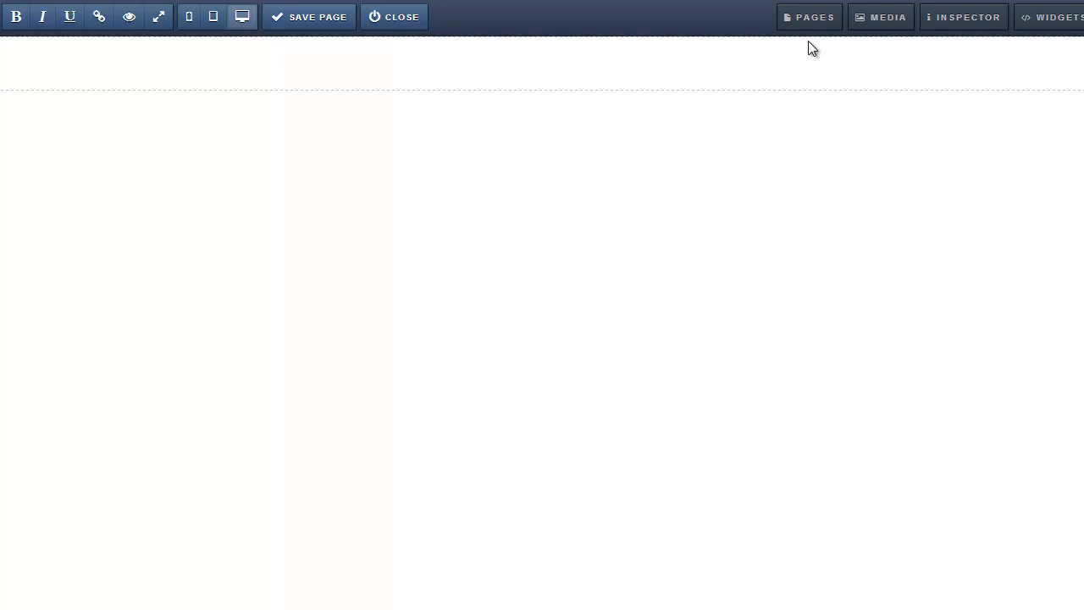
From the Pages panel, create a second blank page titled 'Cover Page'.
left_click(808, 17)
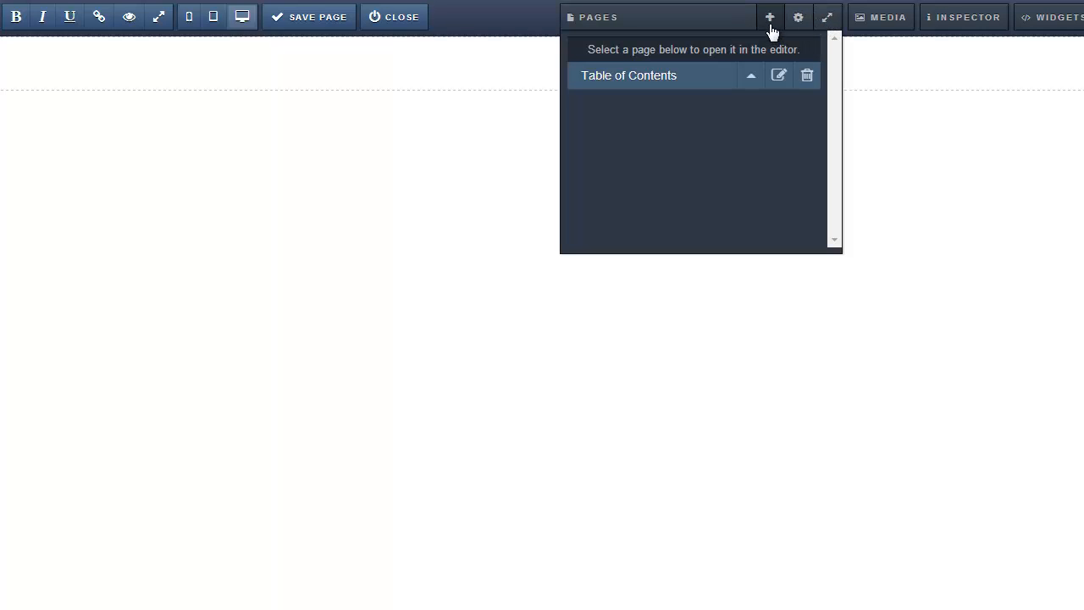
left_click(769, 17)
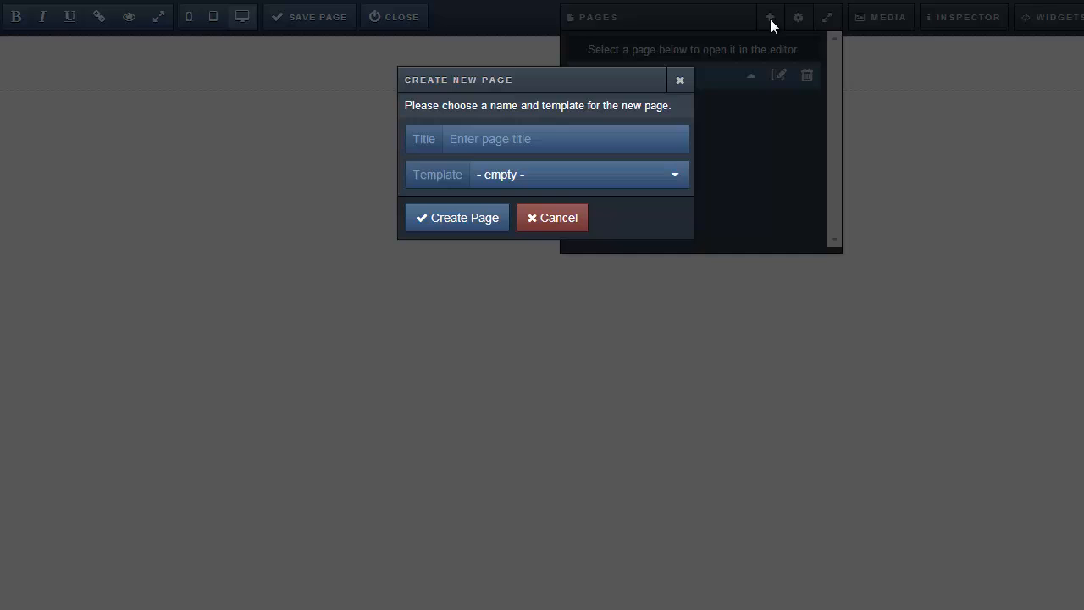
type("Cover Page")
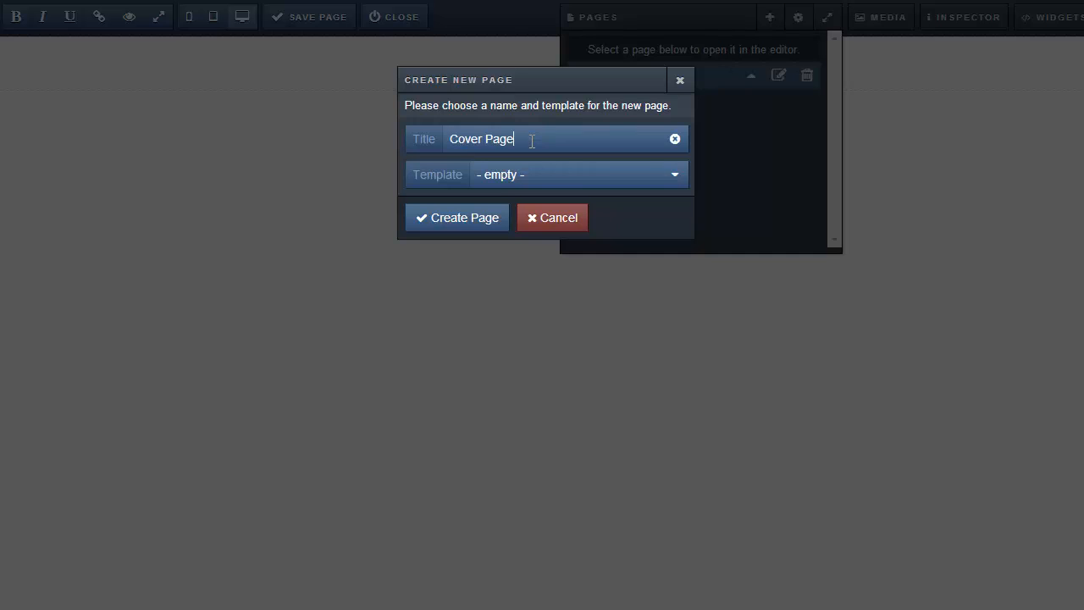
left_click(457, 217)
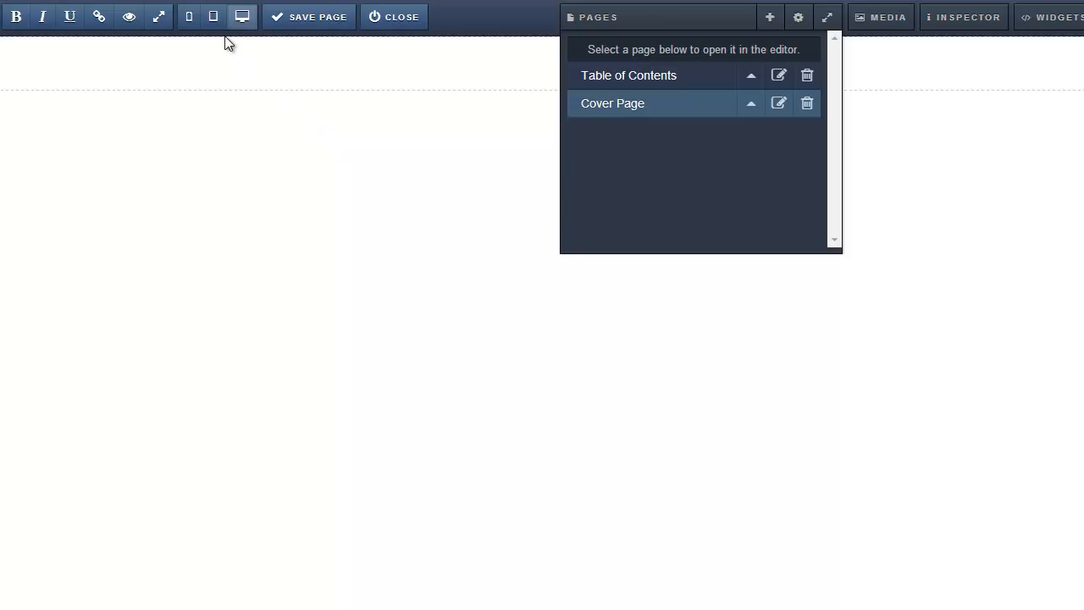
Upload Cover-Issue-2.jpg into the media library for the cover and save the page.
left_click(671, 17)
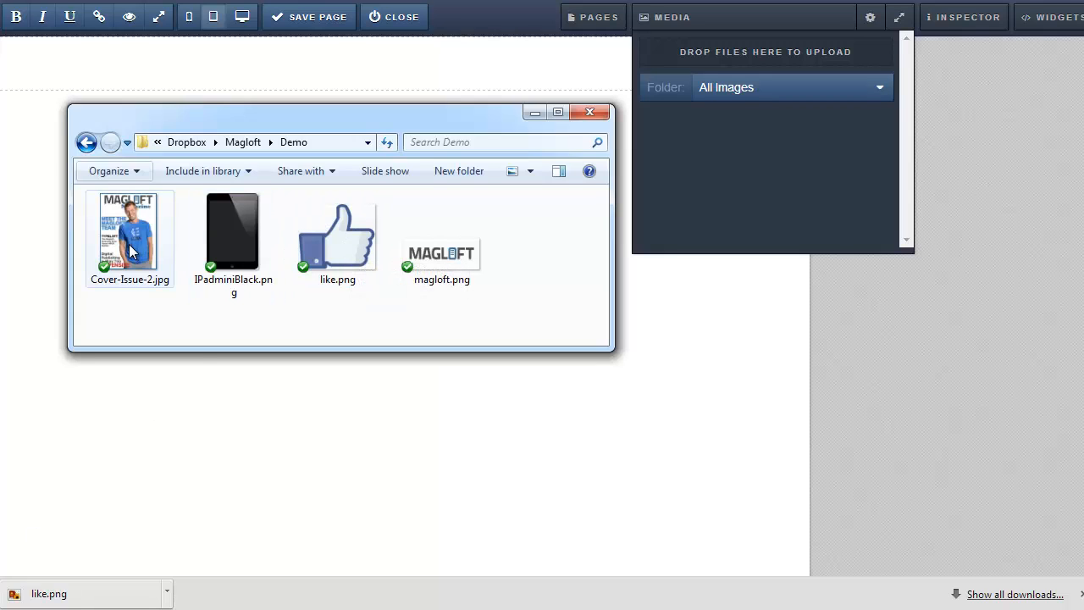
left_click_drag(128, 234, 735, 156)
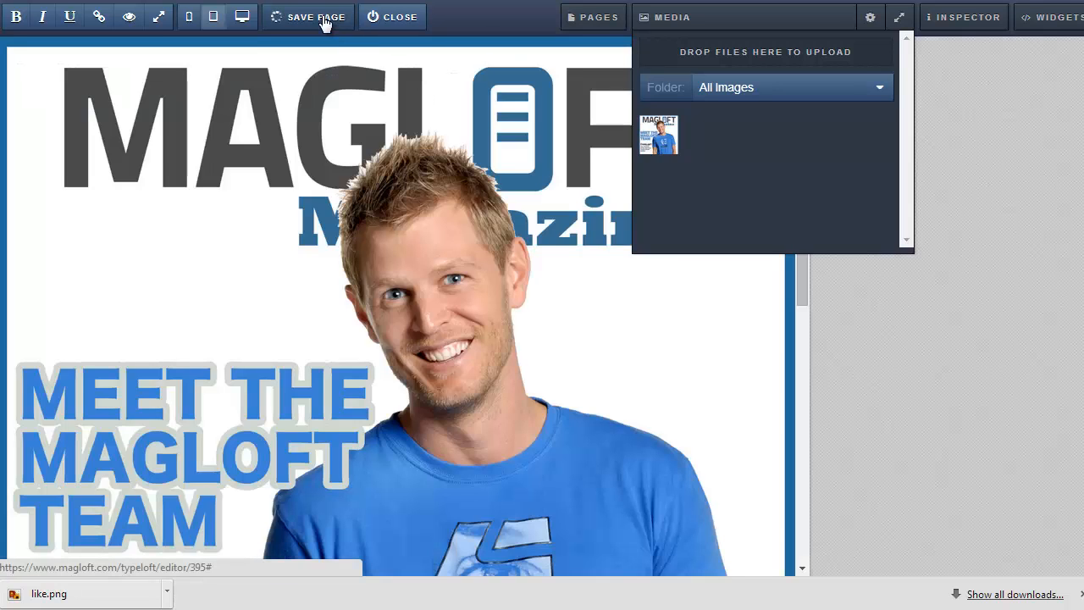
left_click(593, 17)
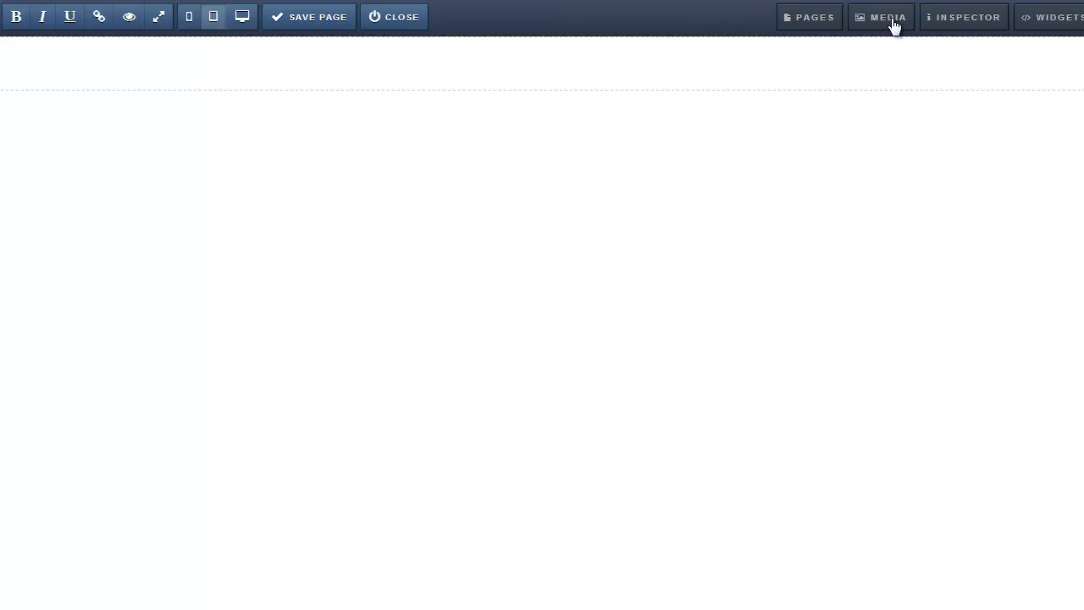
Insert the magloft.png logo from the media library at the top of the page.
left_click(881, 17)
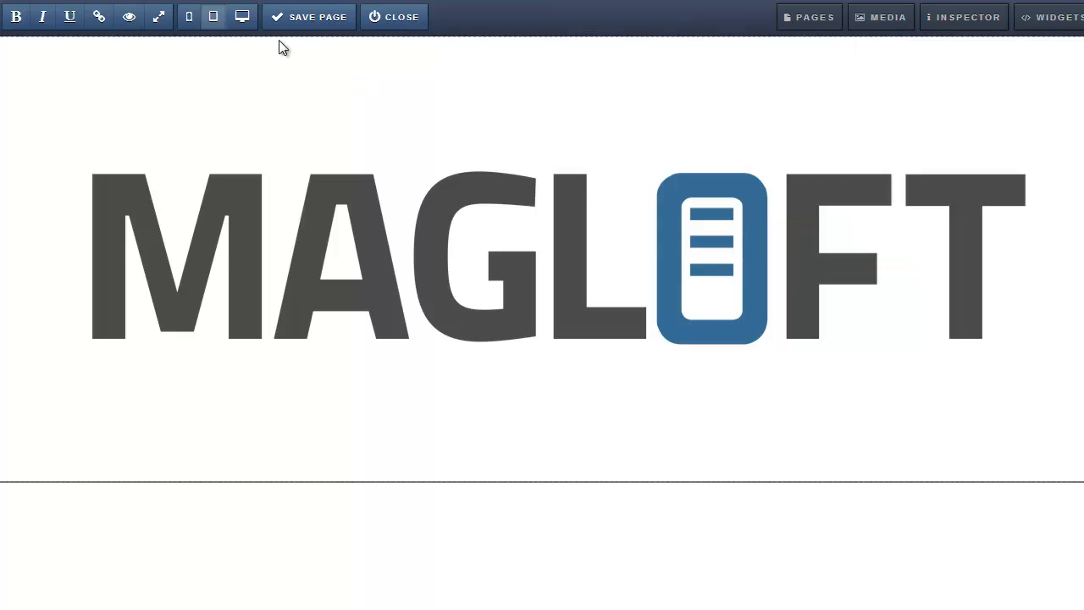
Bring up the Widgets panel to add Columns, Paragraph and Callout widgets below the logo.
left_click(1057, 17)
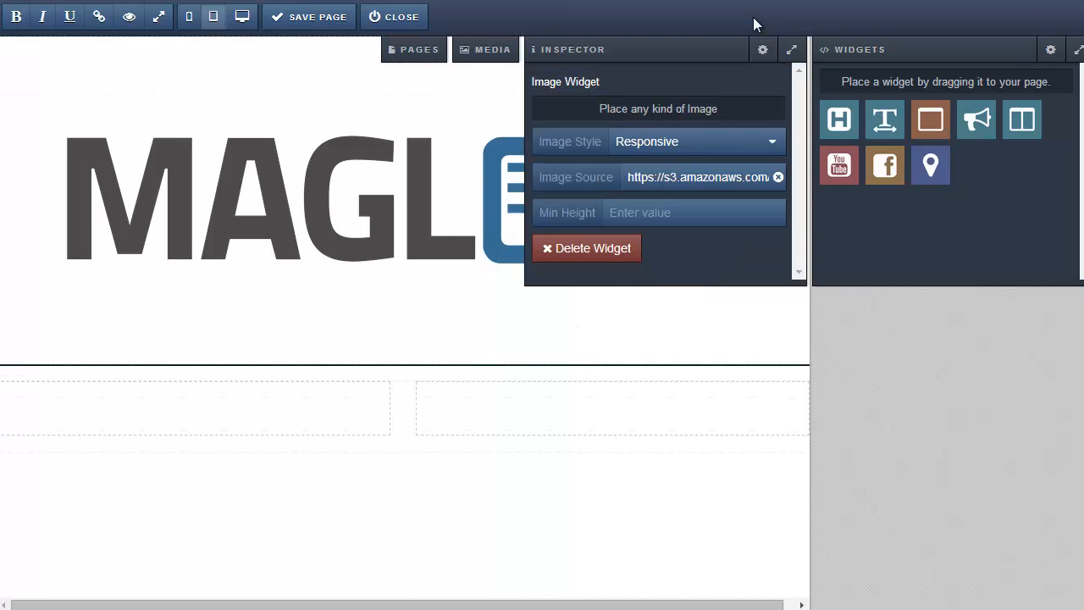
mouse_move(349, 415)
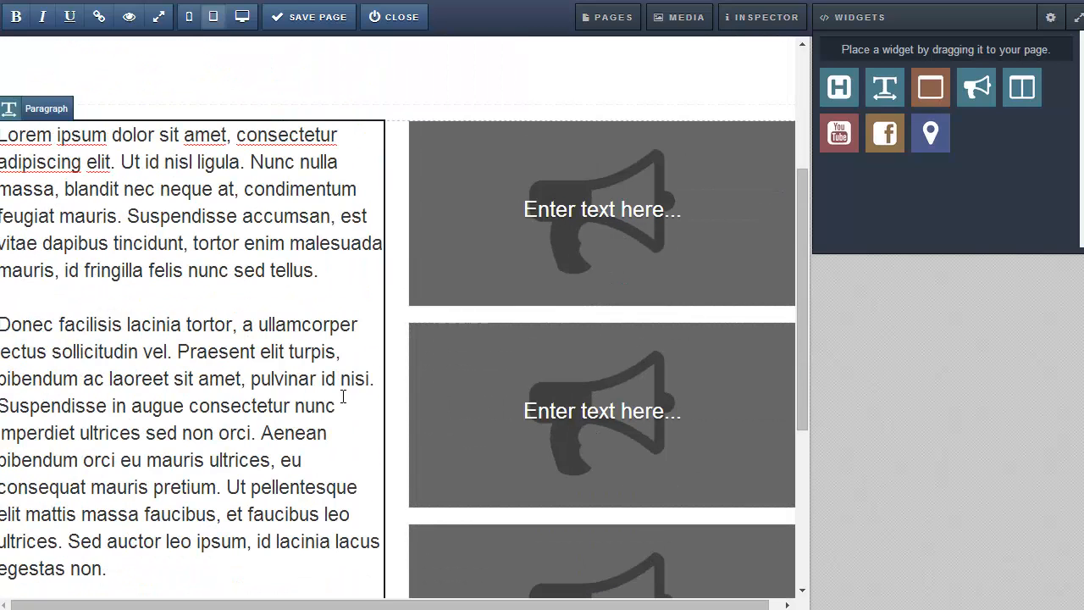
Scroll to the Container widget to wrap the two-column section beneath the logo.
scroll("up", 3)
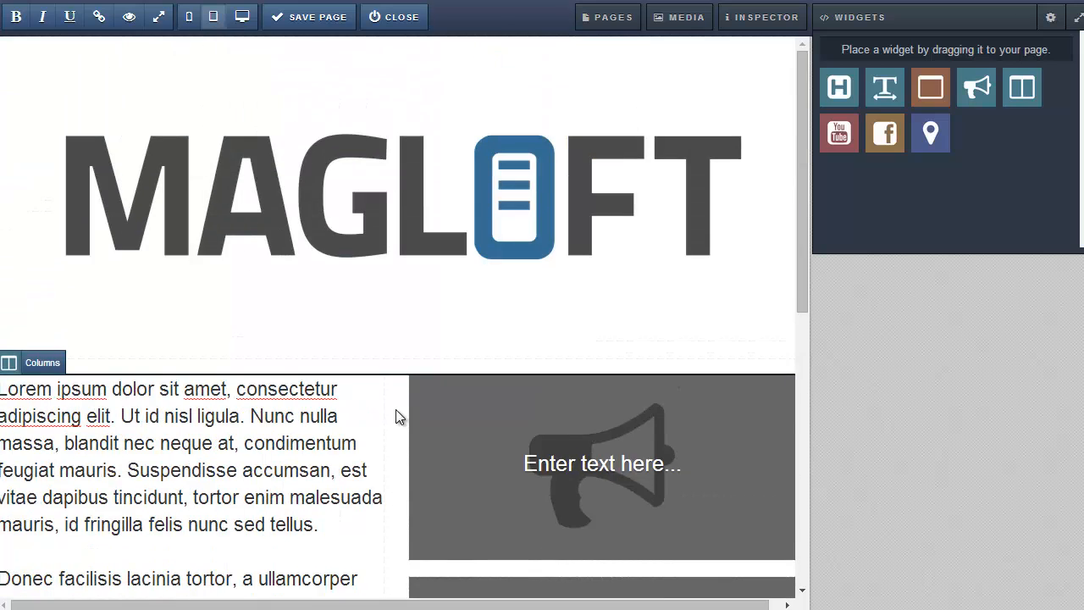
mouse_move(930, 88)
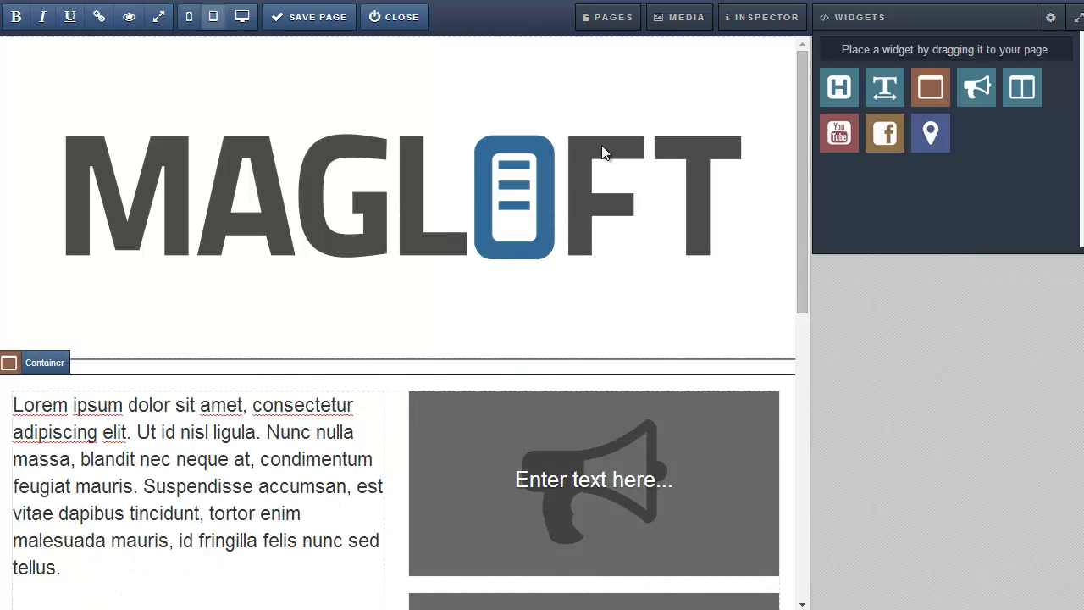
Inspect the container, select the first callout and choose its style with a home icon.
left_click(762, 17)
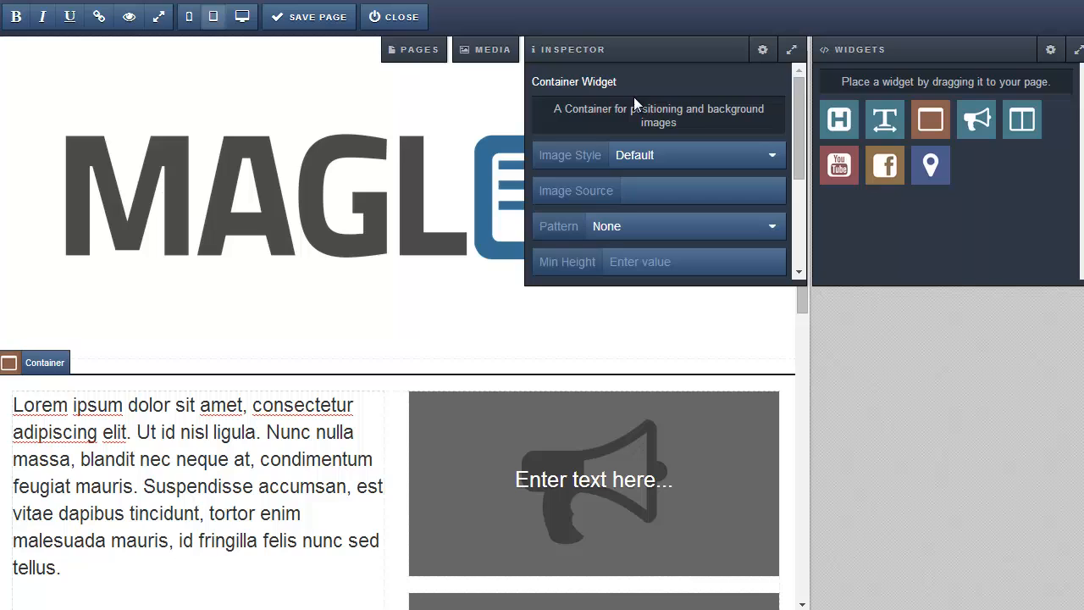
left_click(593, 478)
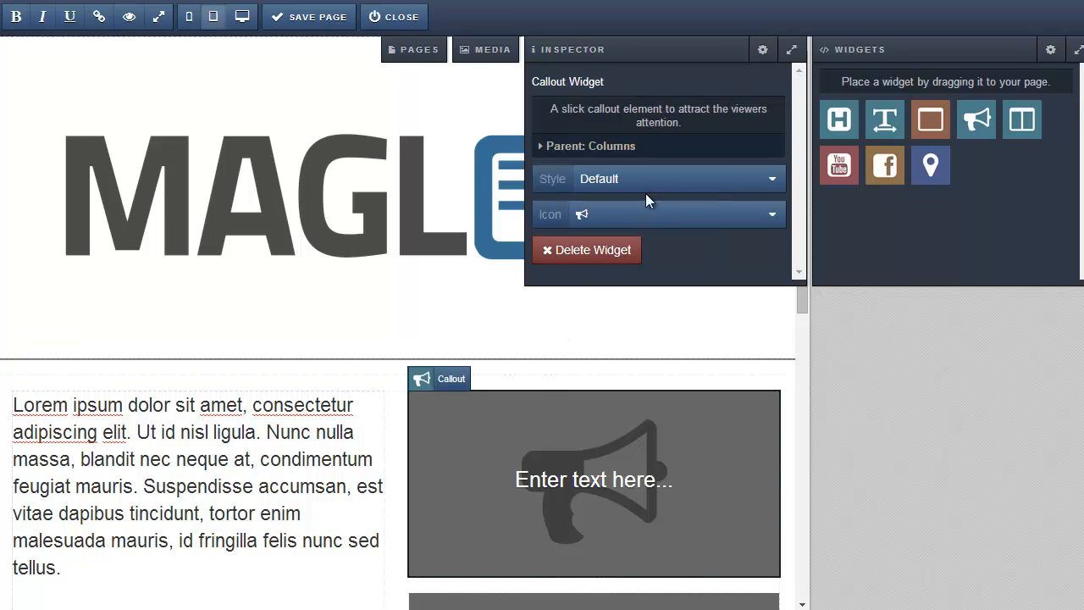
left_click(674, 179)
type("Main Sto")
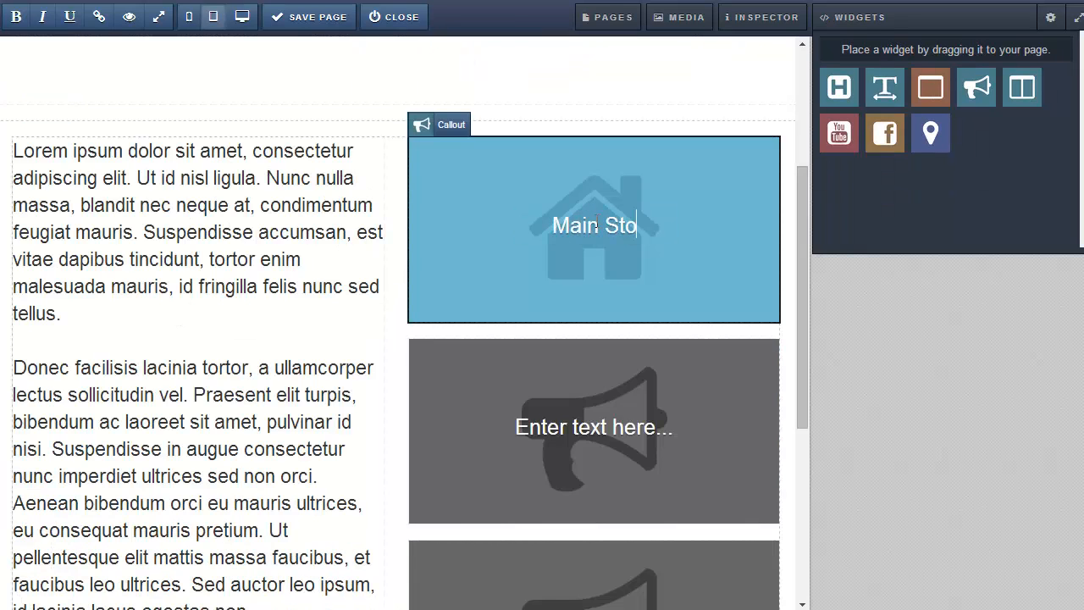
Finish the callout text 'Main Story' and link it to the Main Story page.
type("ry")
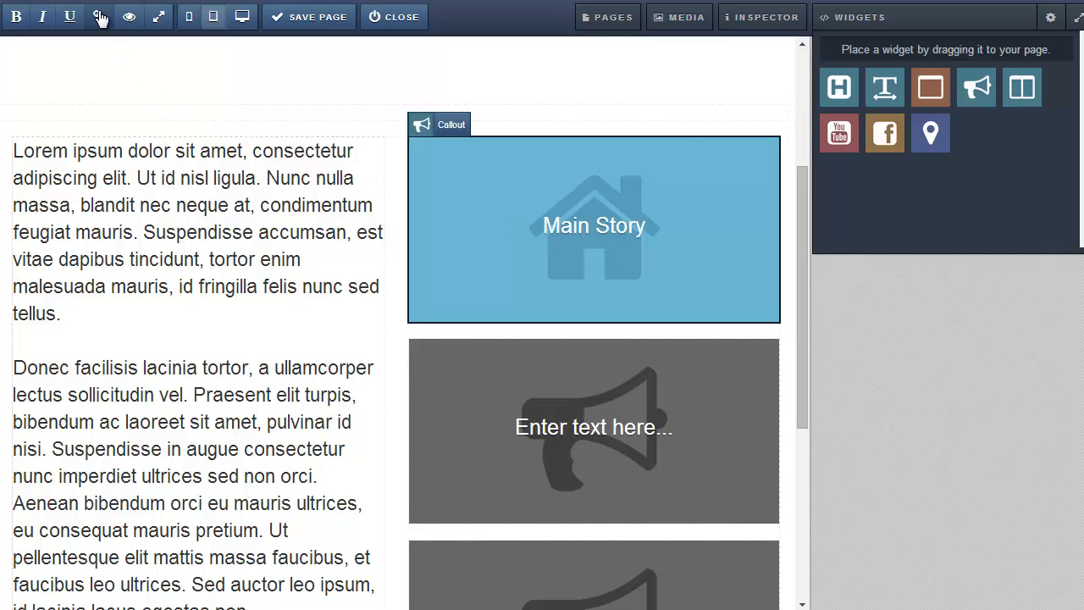
left_click(98, 17)
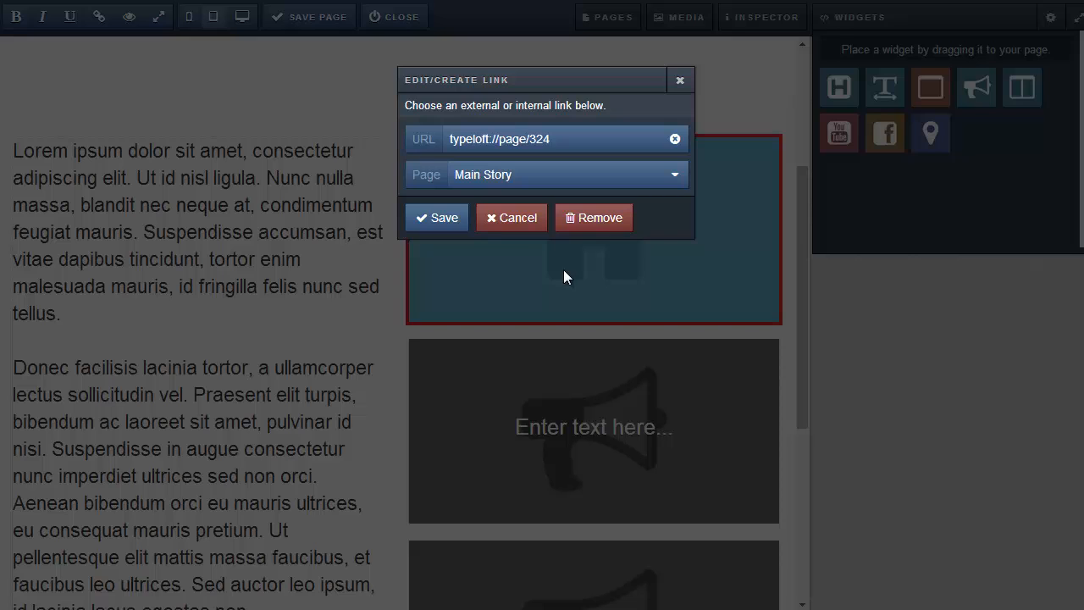
left_click(437, 217)
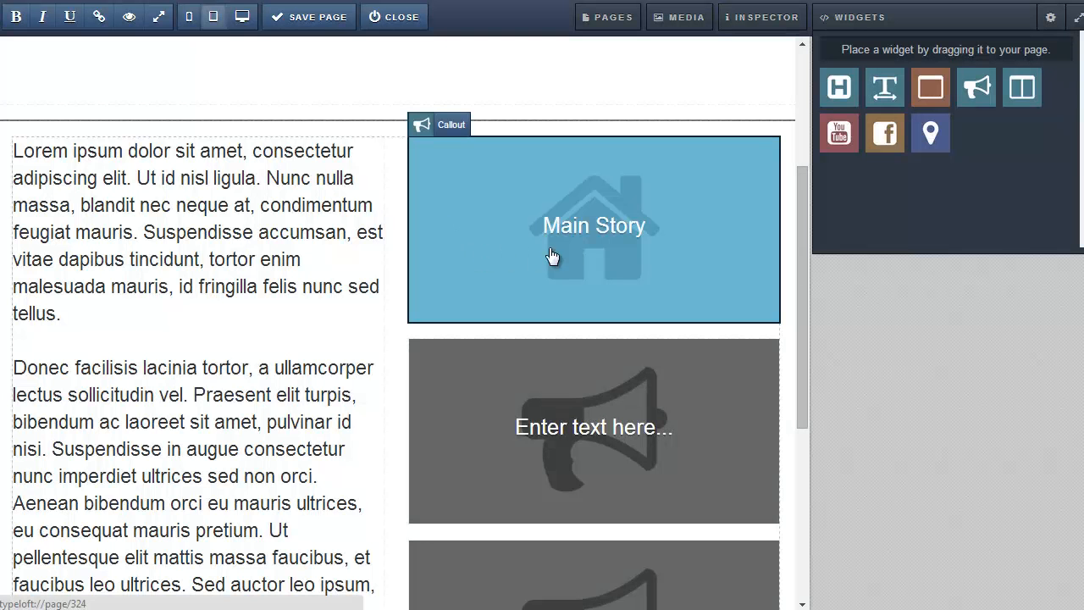
mouse_move(141, 57)
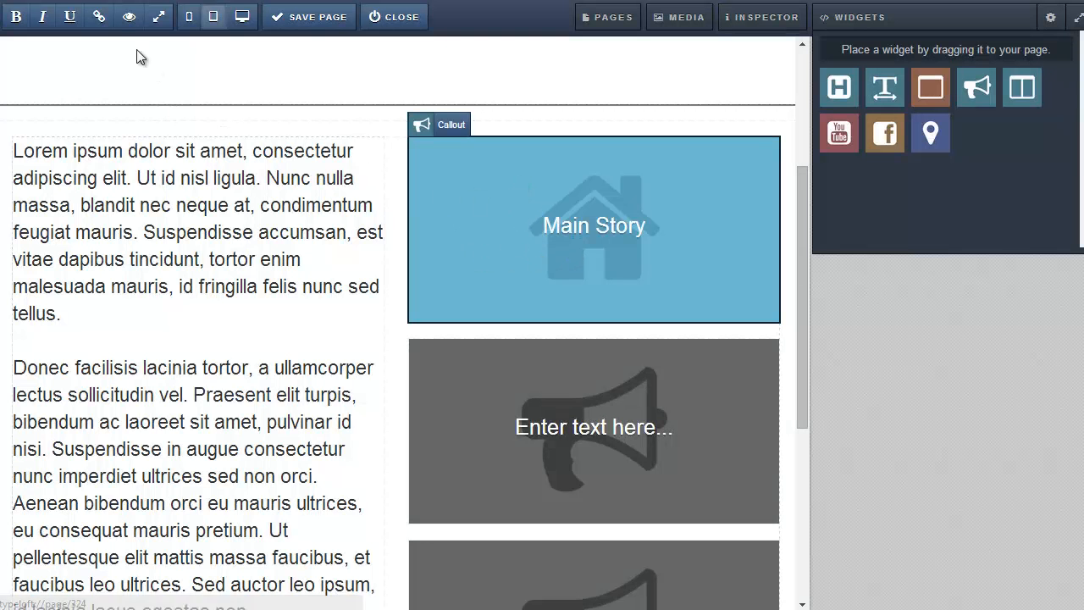
left_click(98, 17)
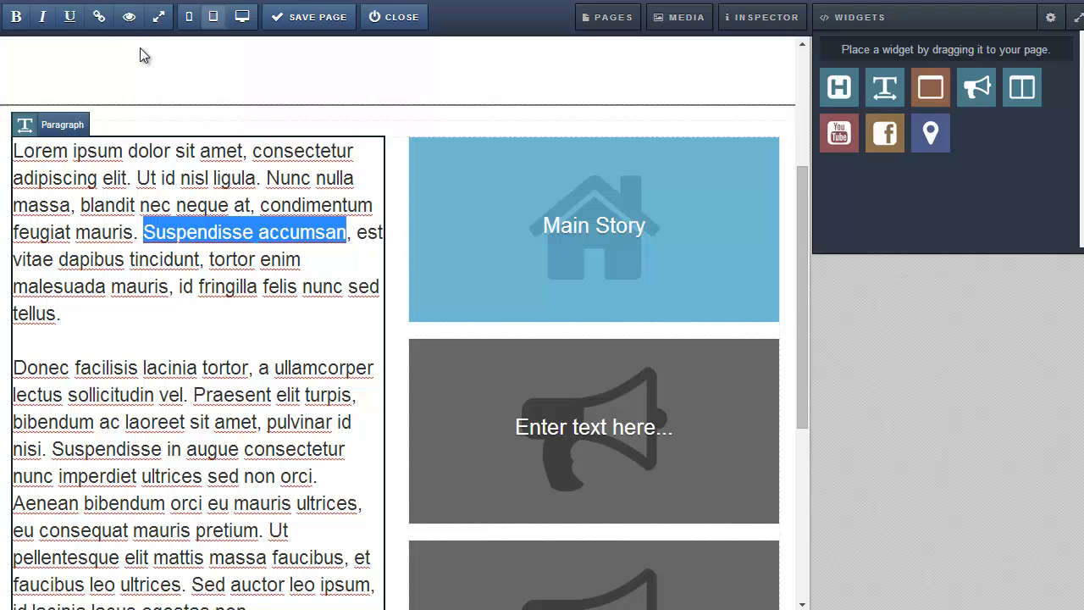
left_click(98, 17)
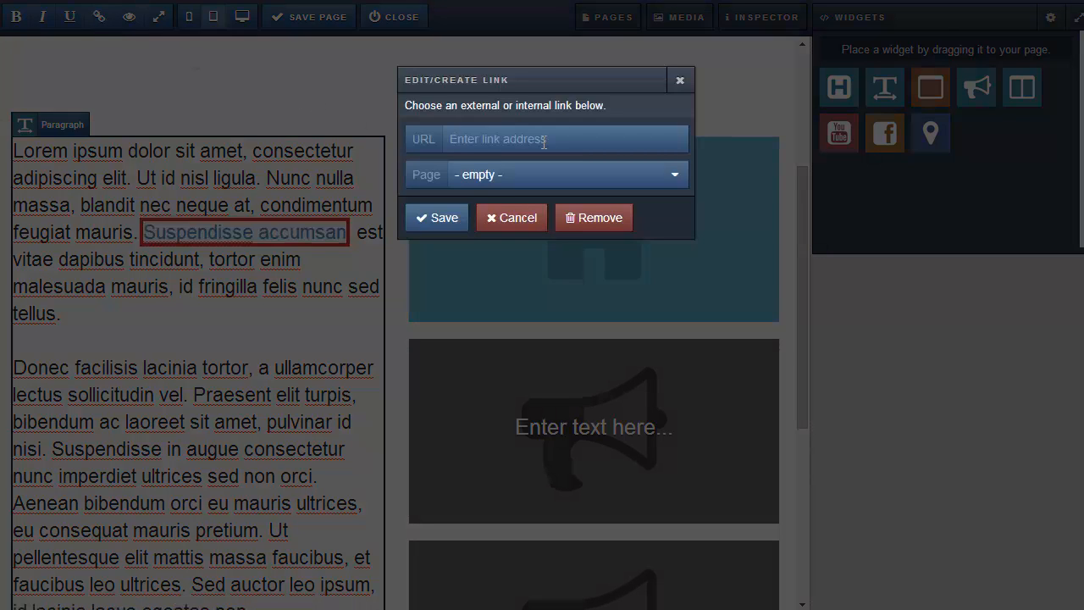
type("http://www.Maglof.com")
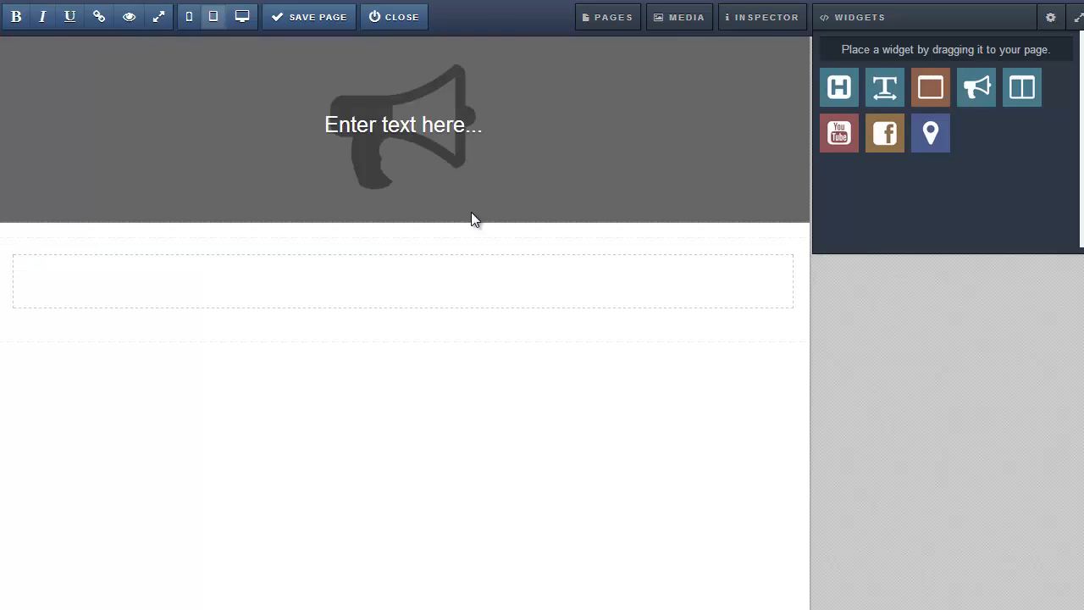
Apply the dark iPad image as the bottom container's background and add a Heading widget inside it.
left_click(677, 17)
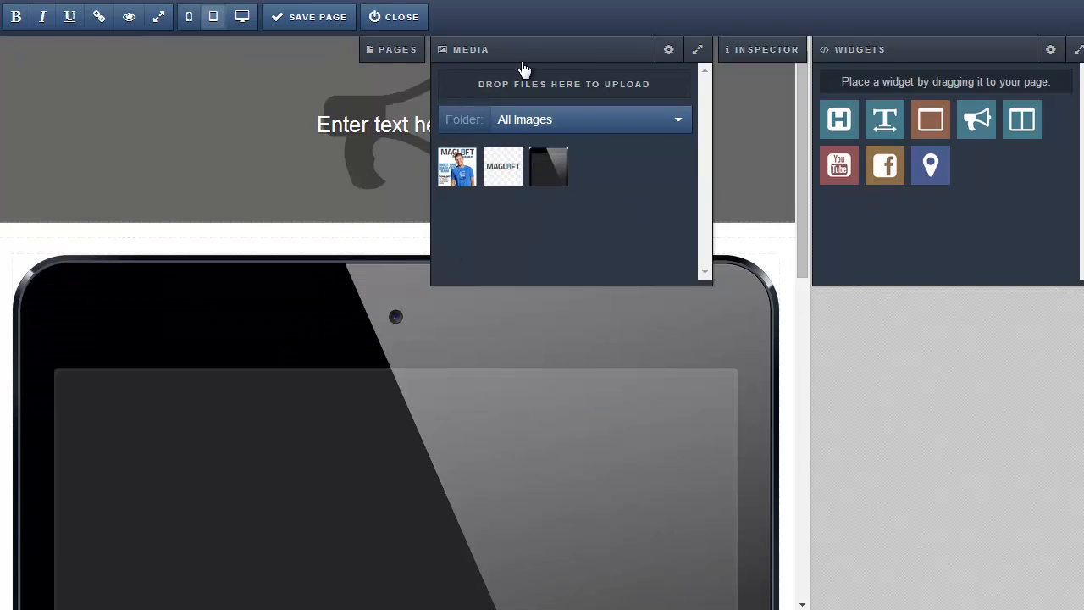
left_click(190, 17)
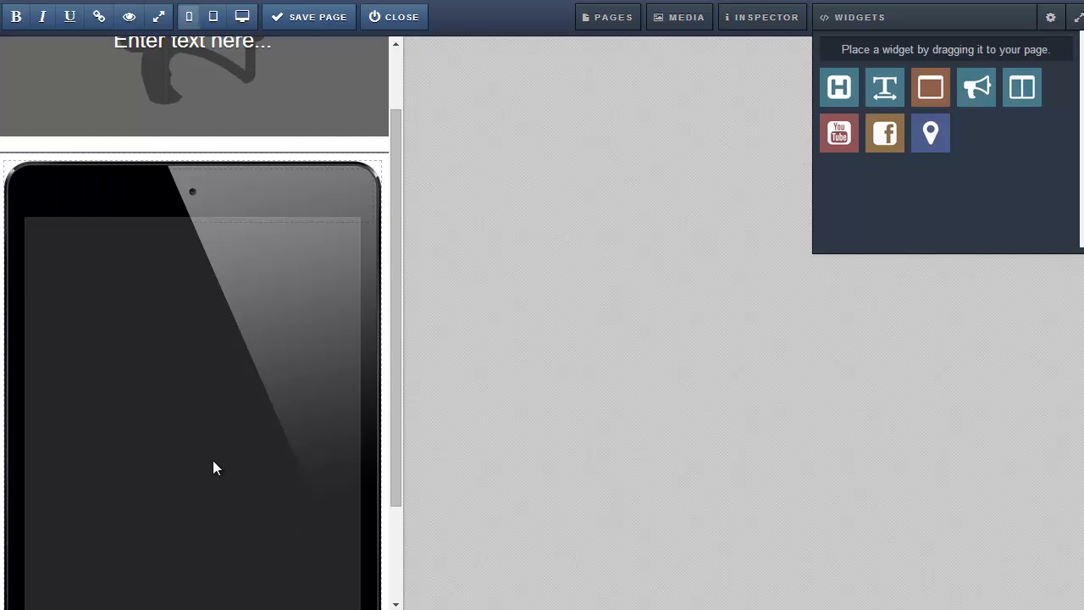
left_click_drag(838, 89, 325, 213)
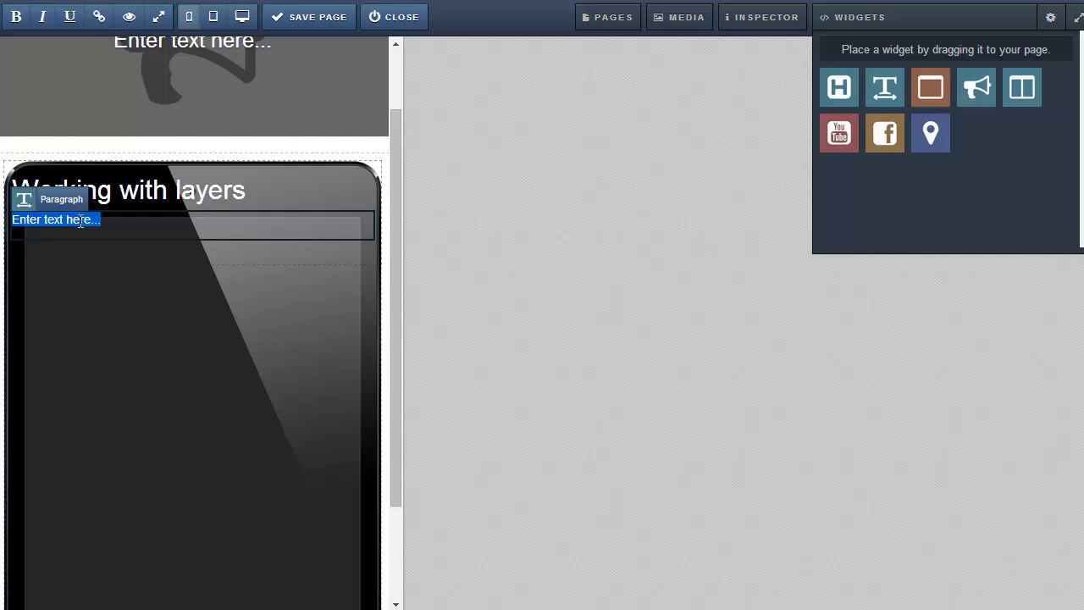
Replace the placeholder paragraph under 'Working with layers' with the intro about creating magazine issues.
left_click(129, 17)
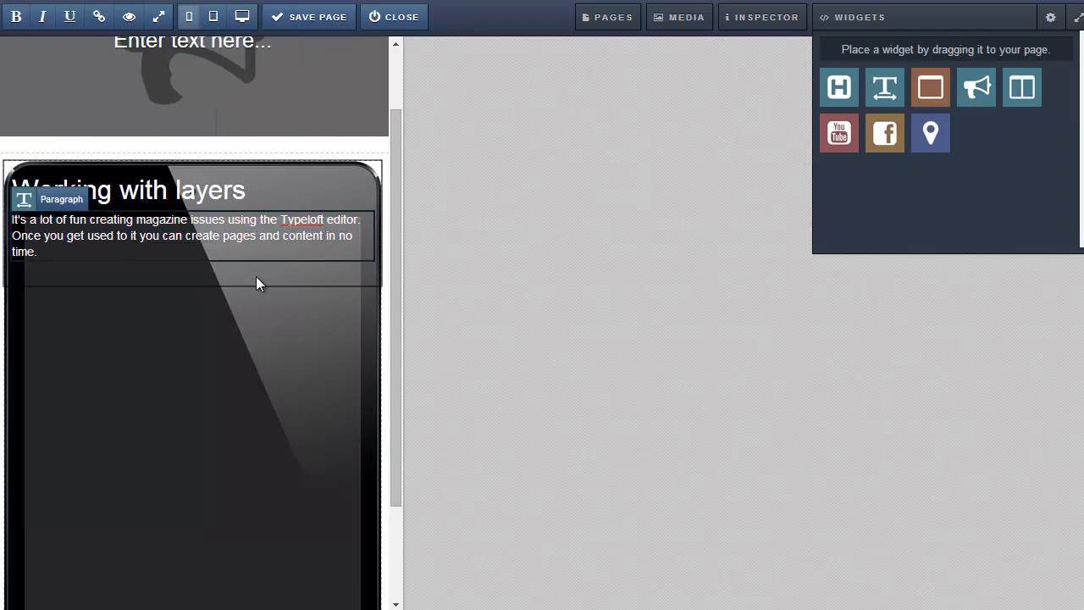
left_click(677, 17)
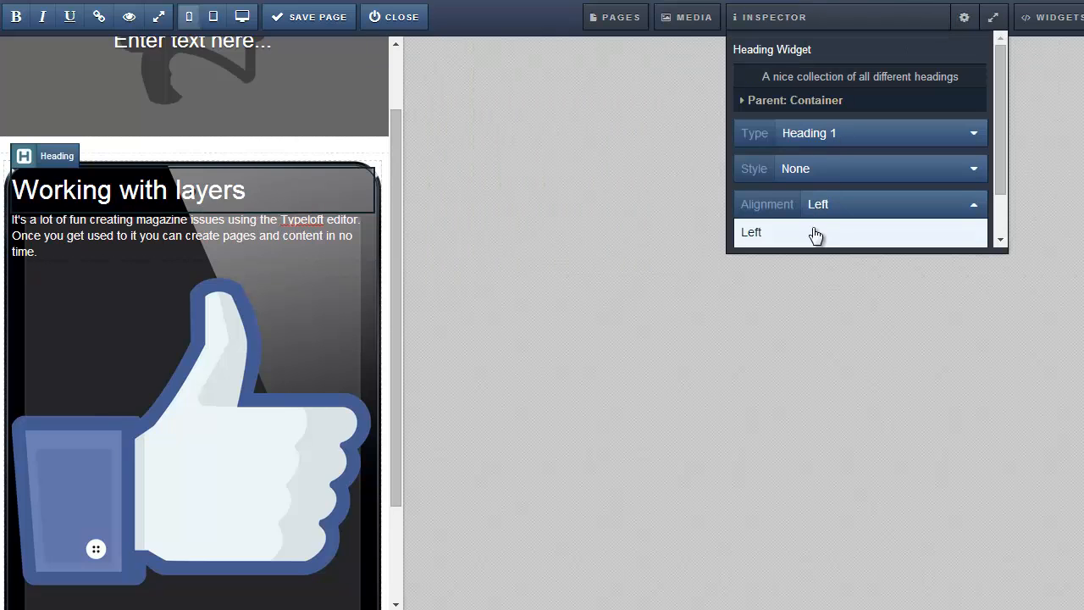
Center the heading, pad the iPad container 22% top, 12% sides, 2% bottom, and save the page.
left_click(795, 100)
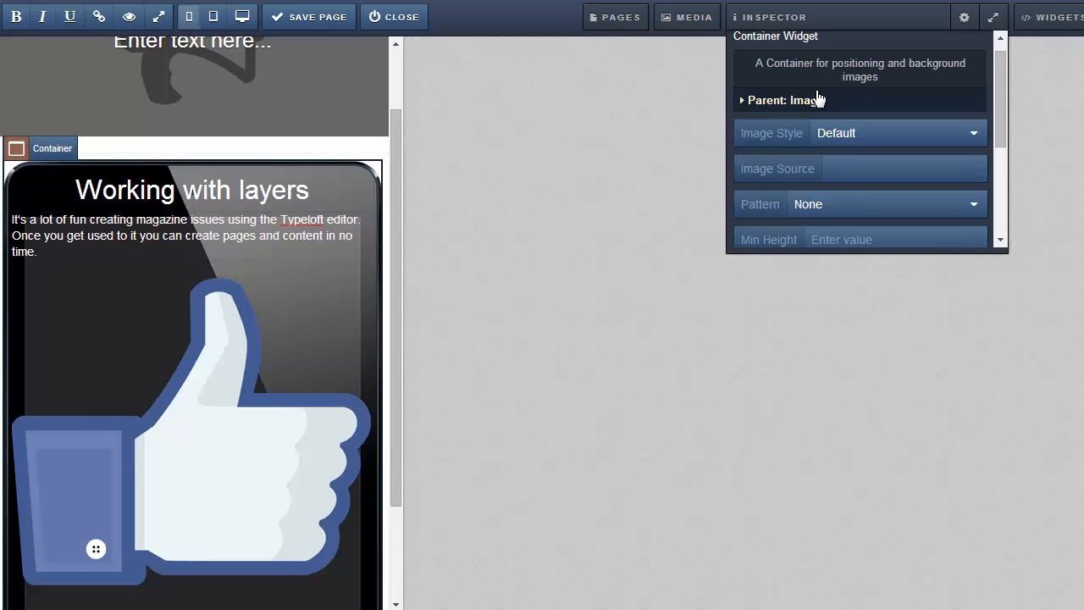
scroll("down", 3)
type("12")
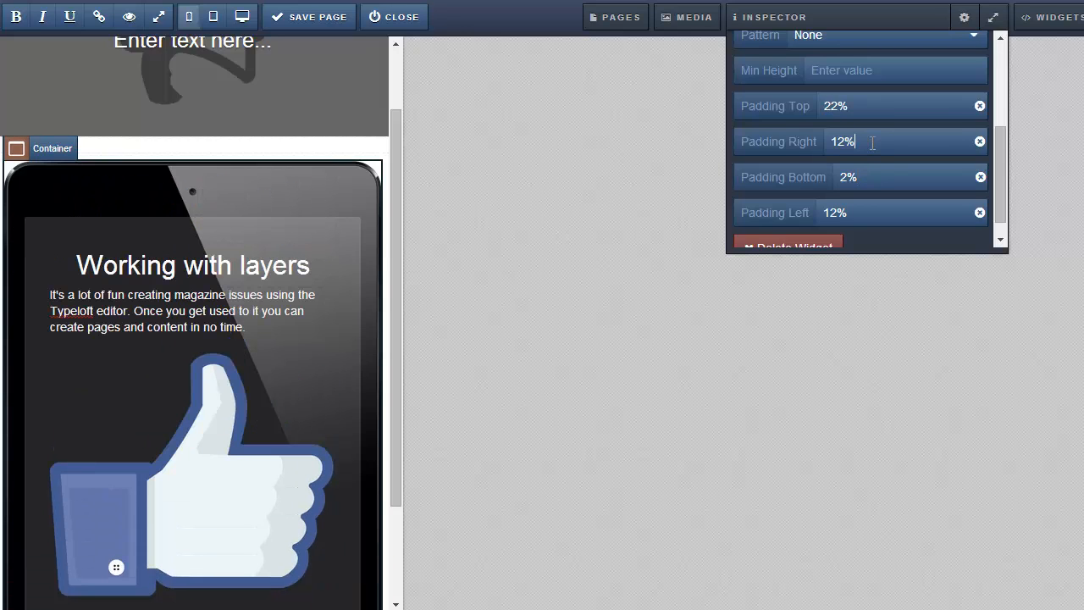
mouse_move(315, 17)
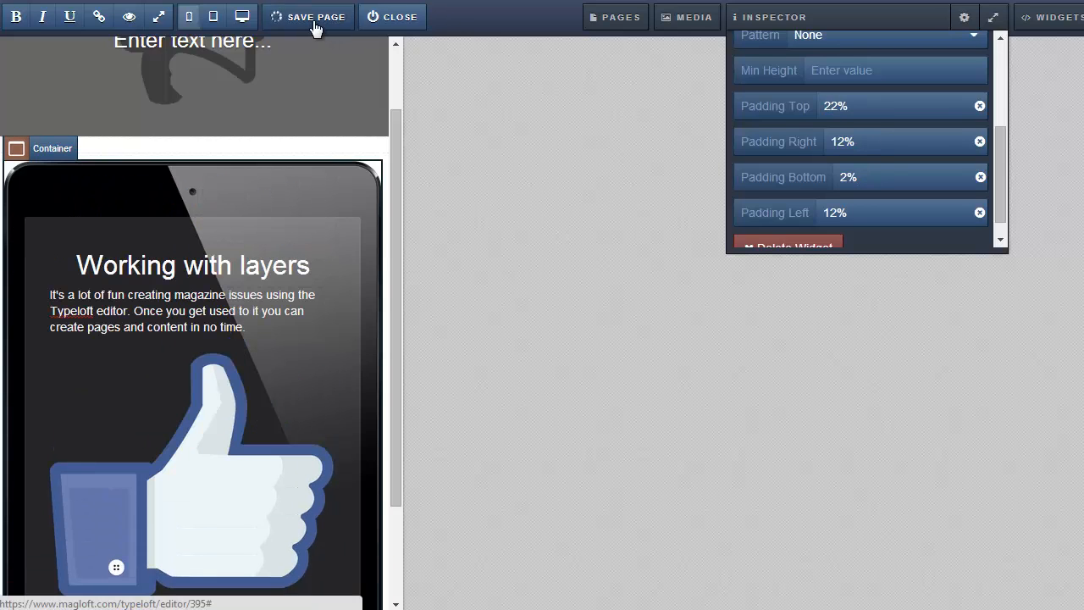
left_click(213, 17)
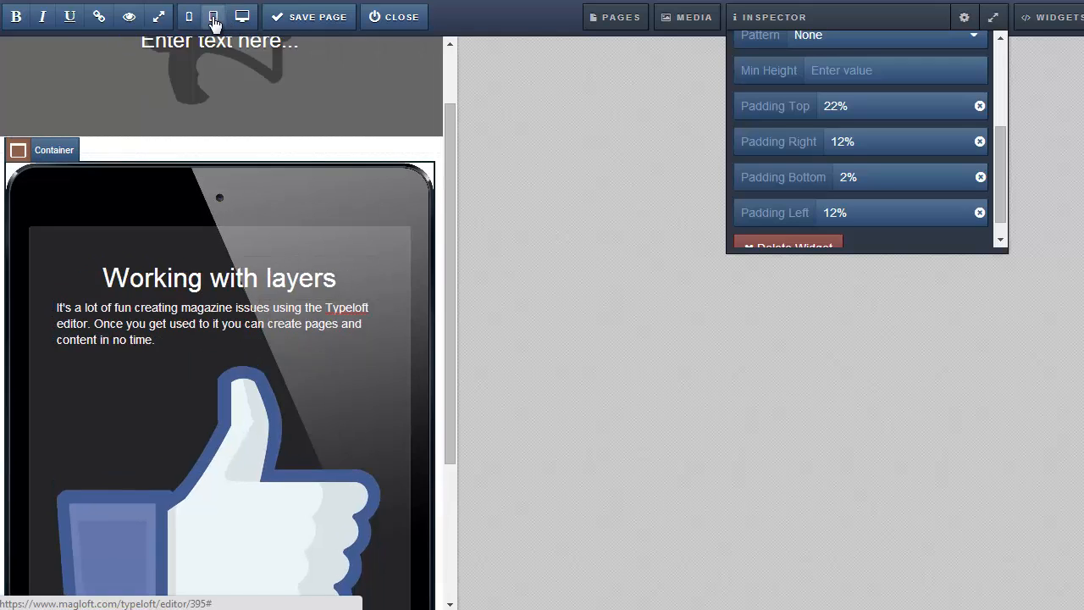
Preview the page at tablet and phone widths, then close the editor to the issues list.
left_click(214, 17)
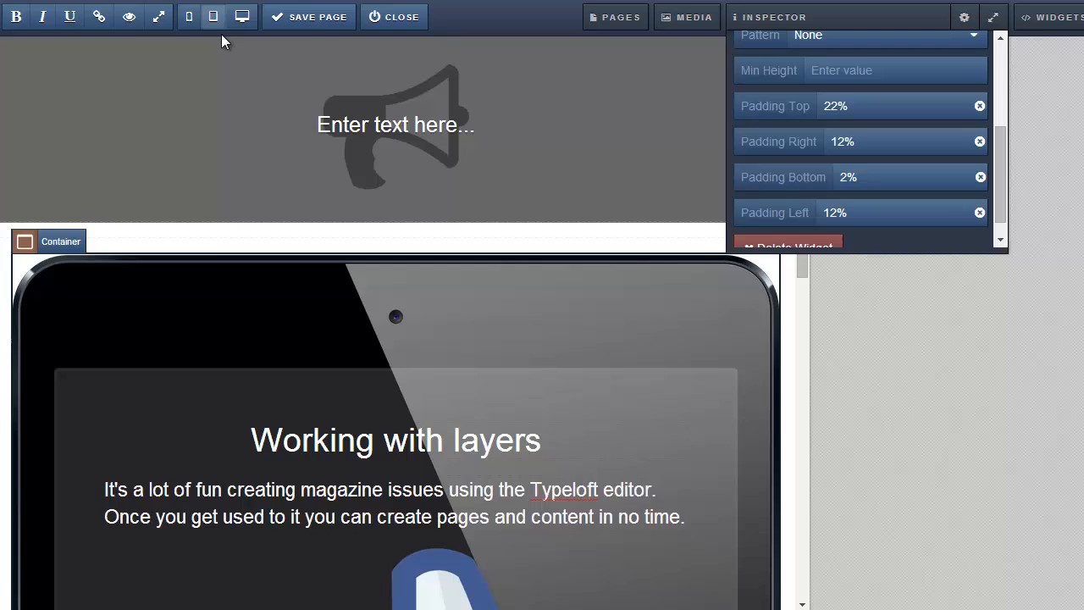
left_click(190, 16)
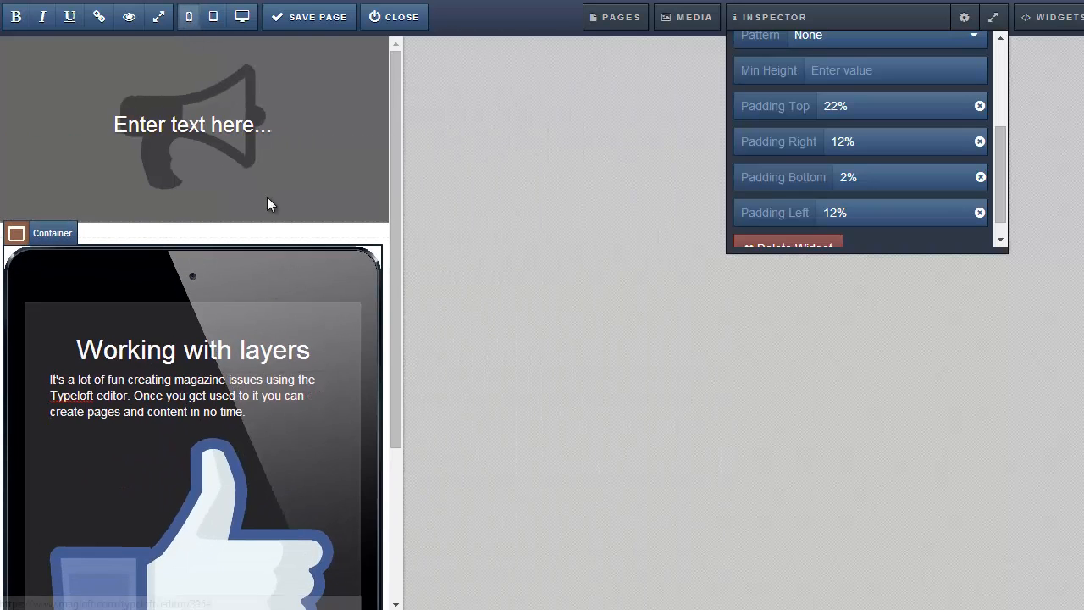
mouse_move(319, 17)
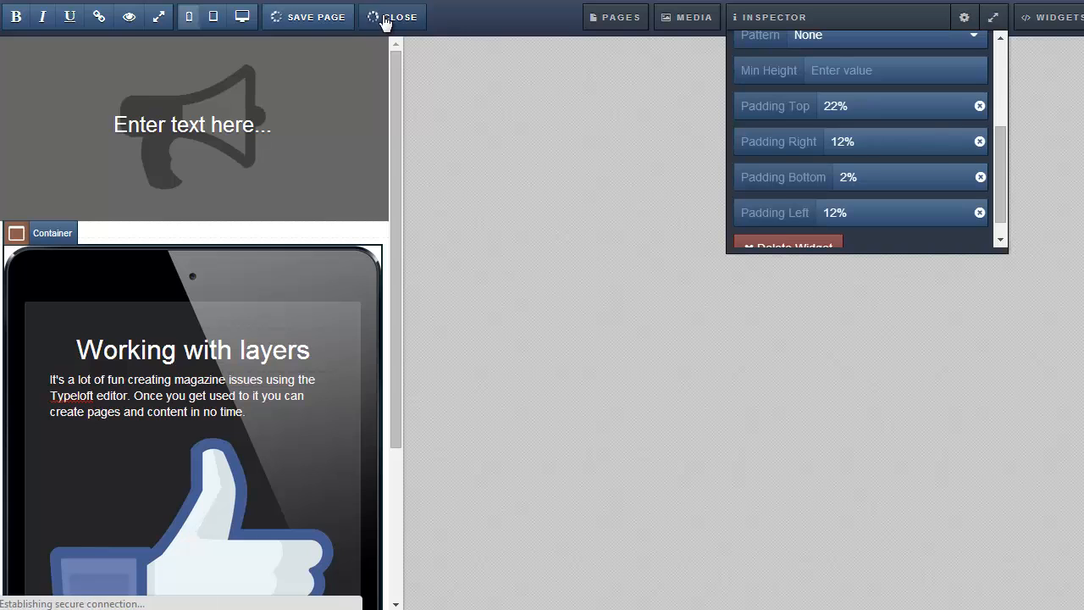
left_click(400, 17)
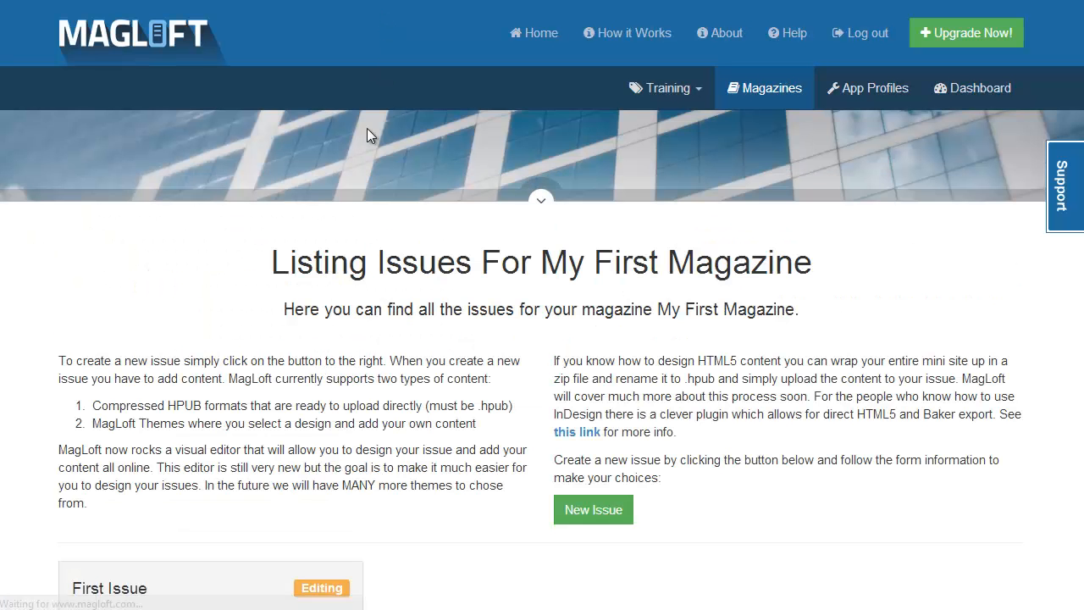
Pack the First Issue so MagLoft begins processing all its pages.
scroll("down", 3)
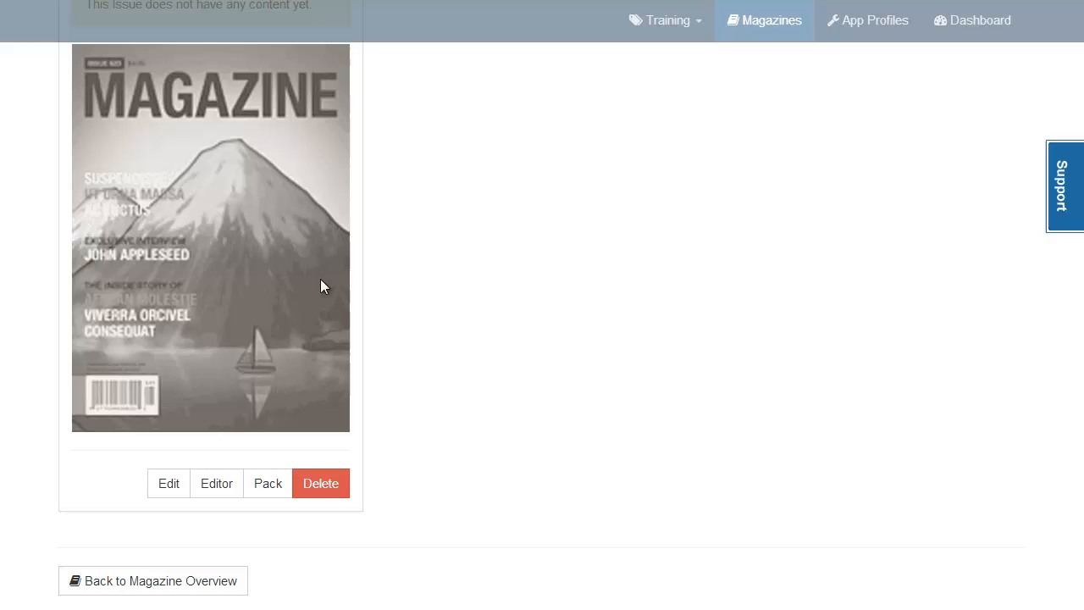
left_click(268, 483)
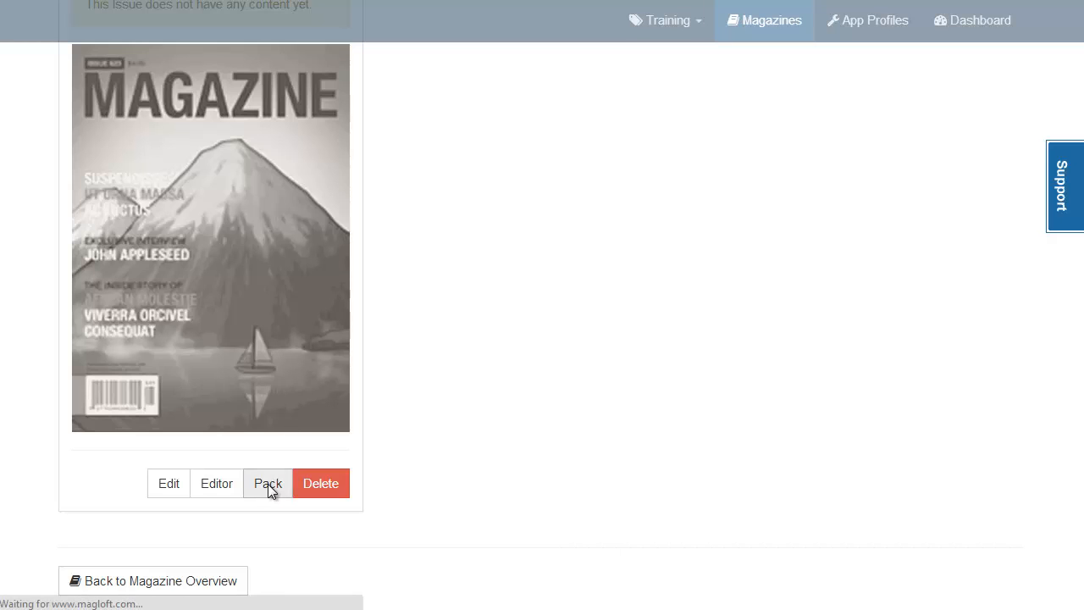
left_click(268, 483)
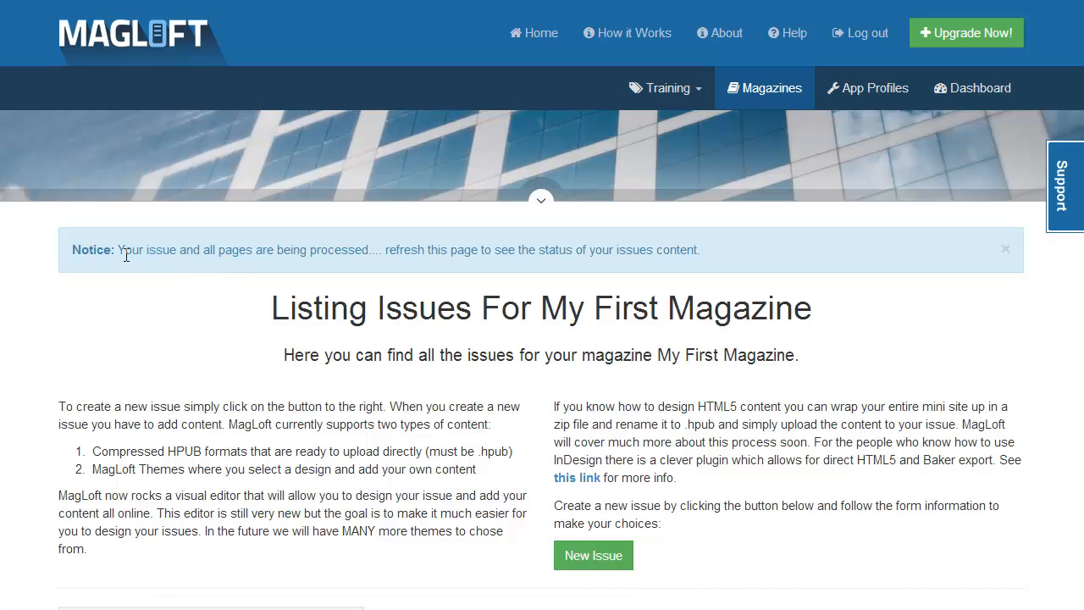
mouse_move(495, 256)
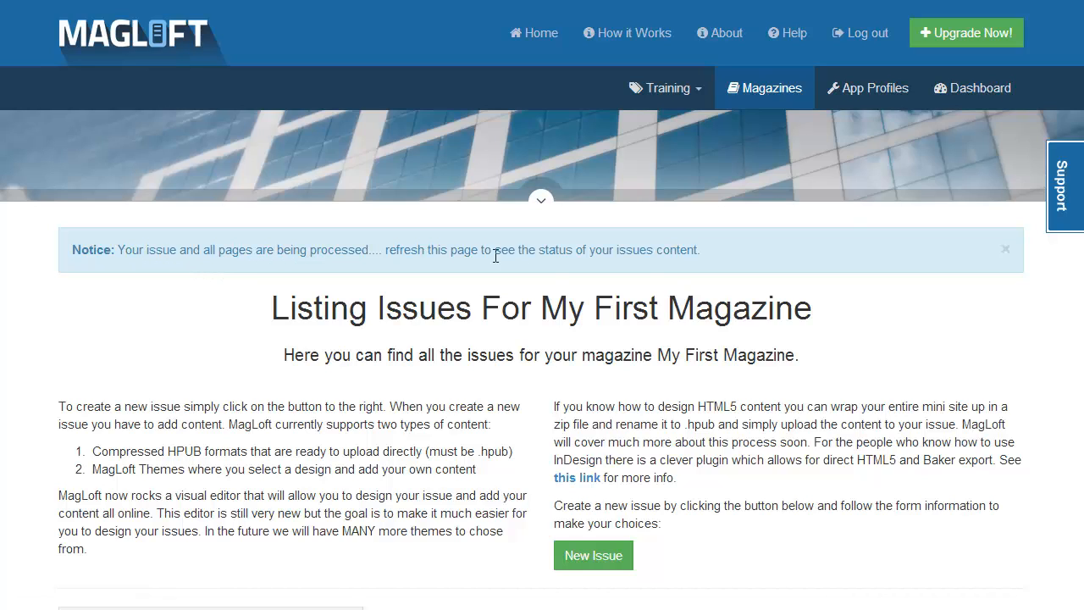
mouse_move(676, 275)
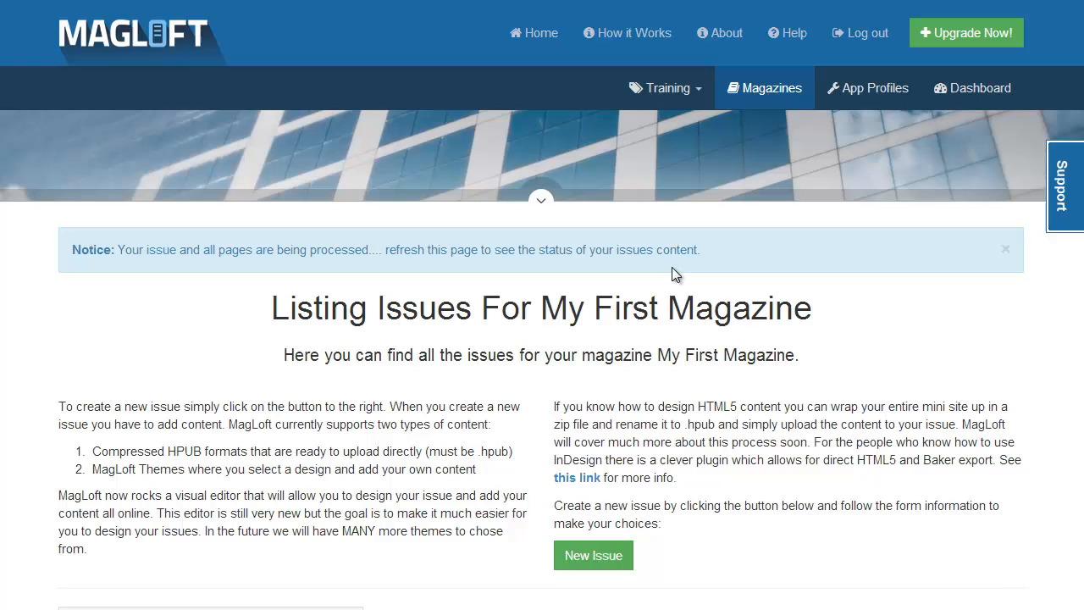
scroll("down", 3)
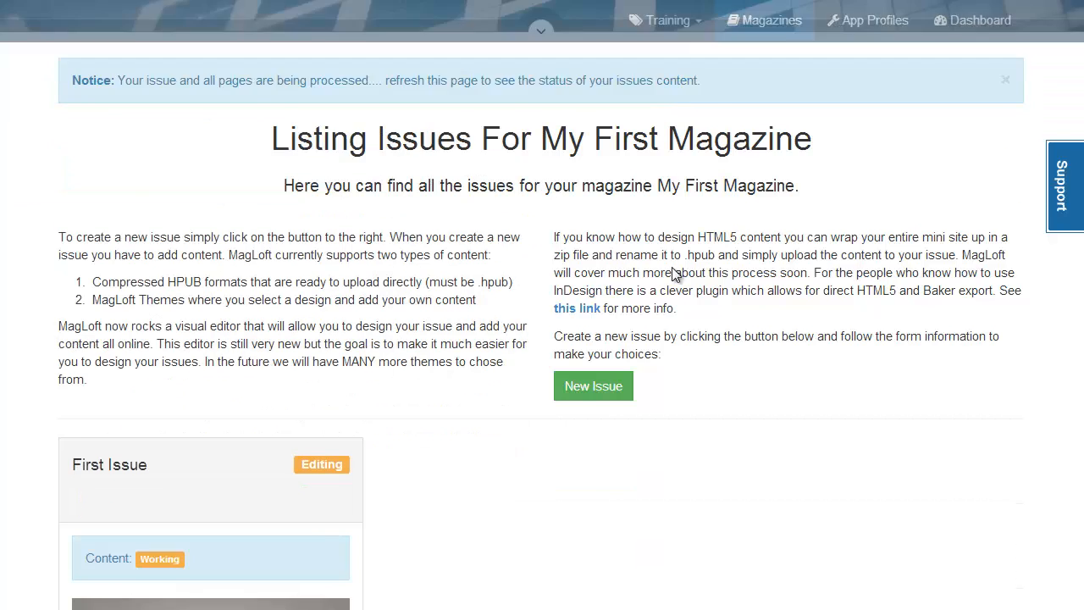
scroll("down", 3)
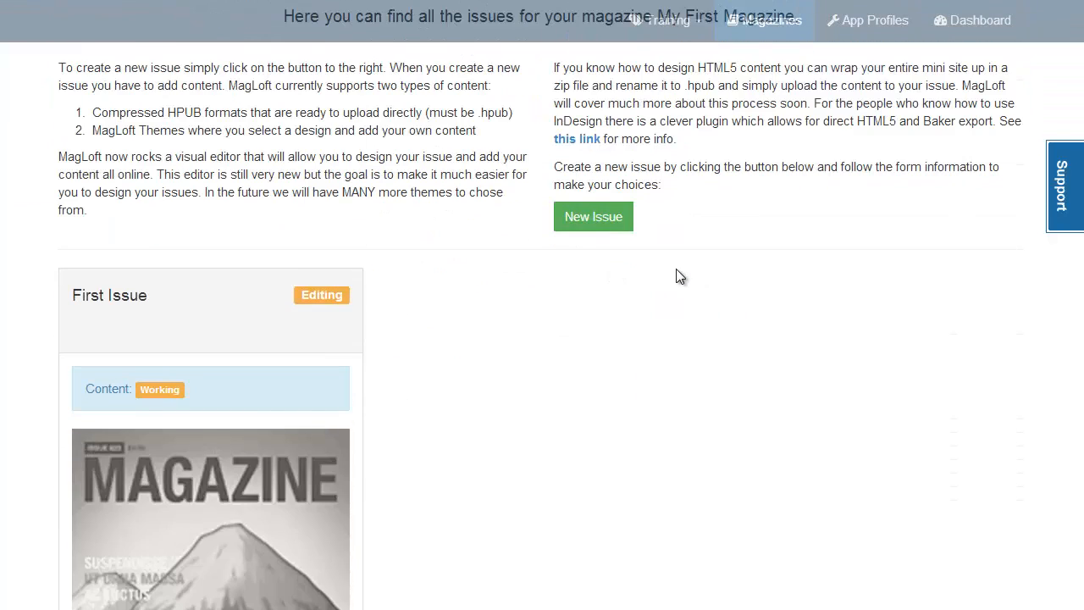
mouse_move(213, 391)
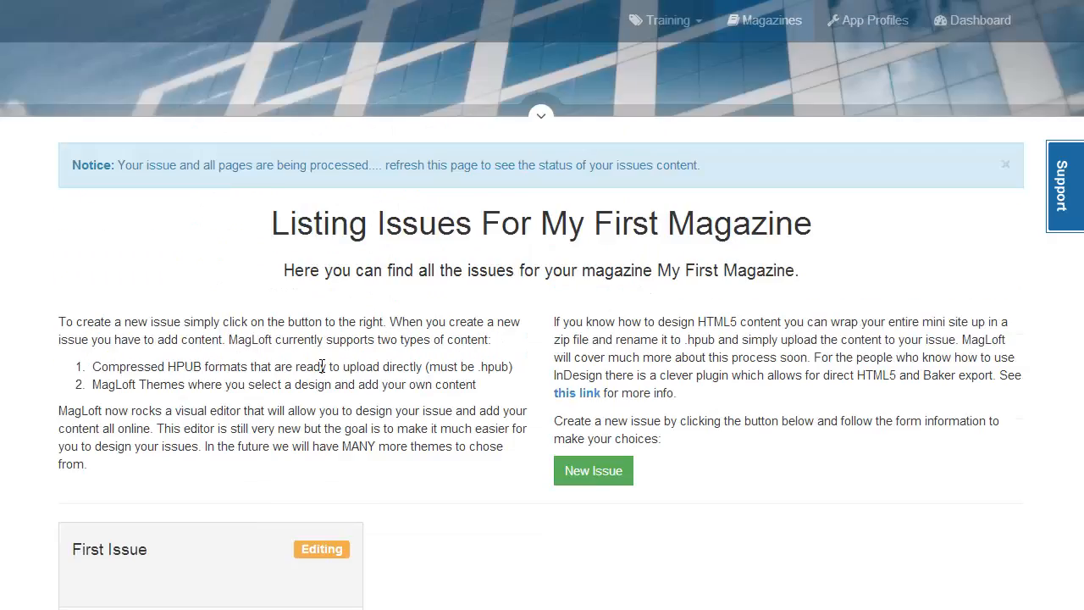
scroll("up", 3)
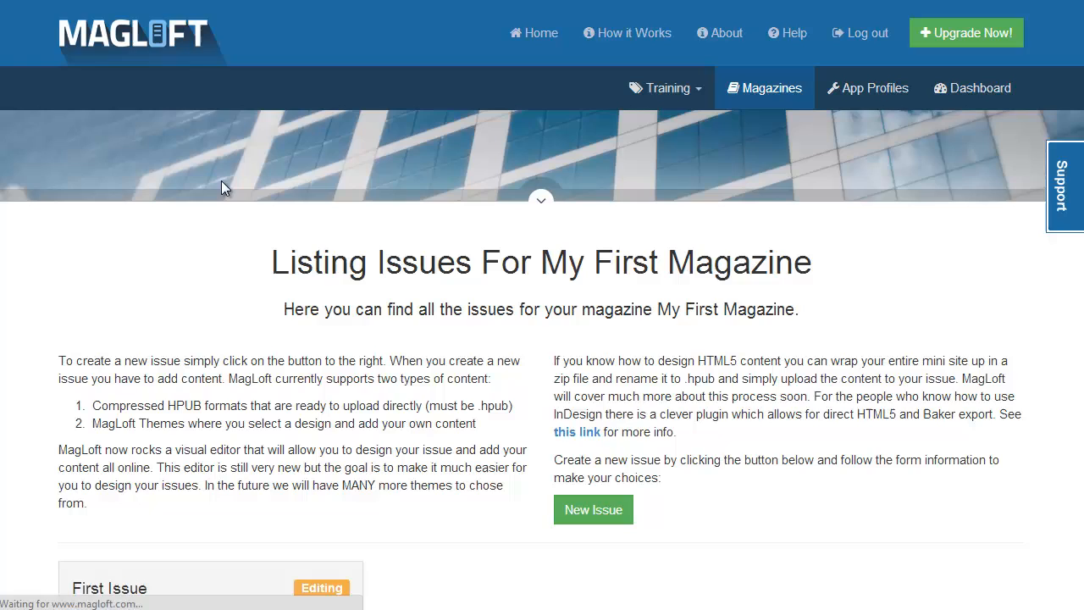